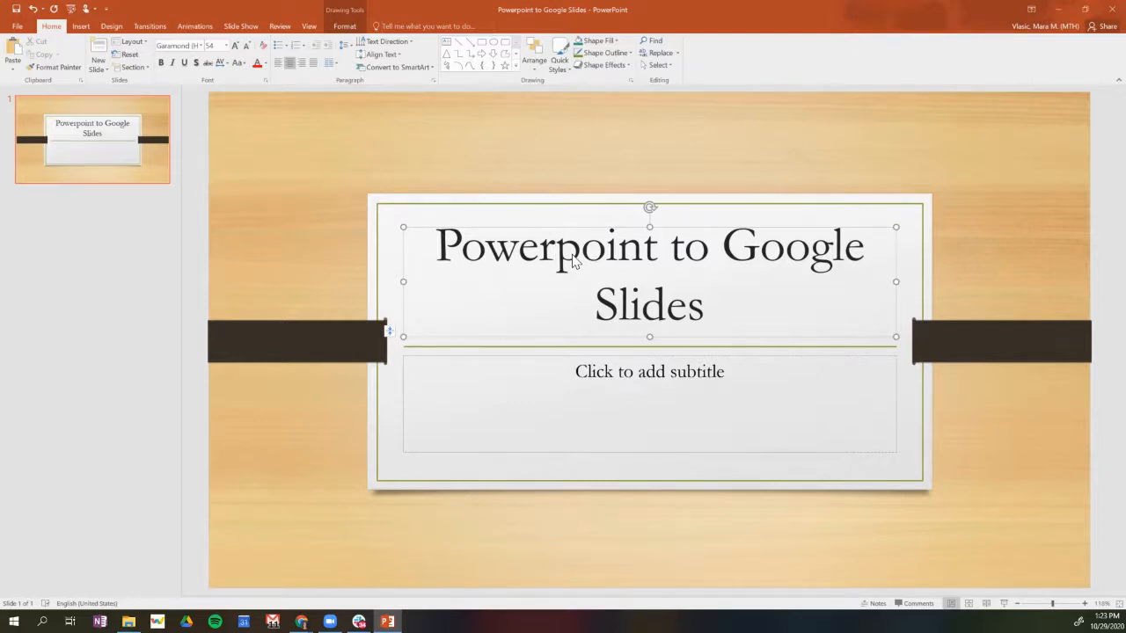
Select the title placeholder and show the Info backstage page for the deck
{"action": "left_click", "coordinate": [555, 246]}
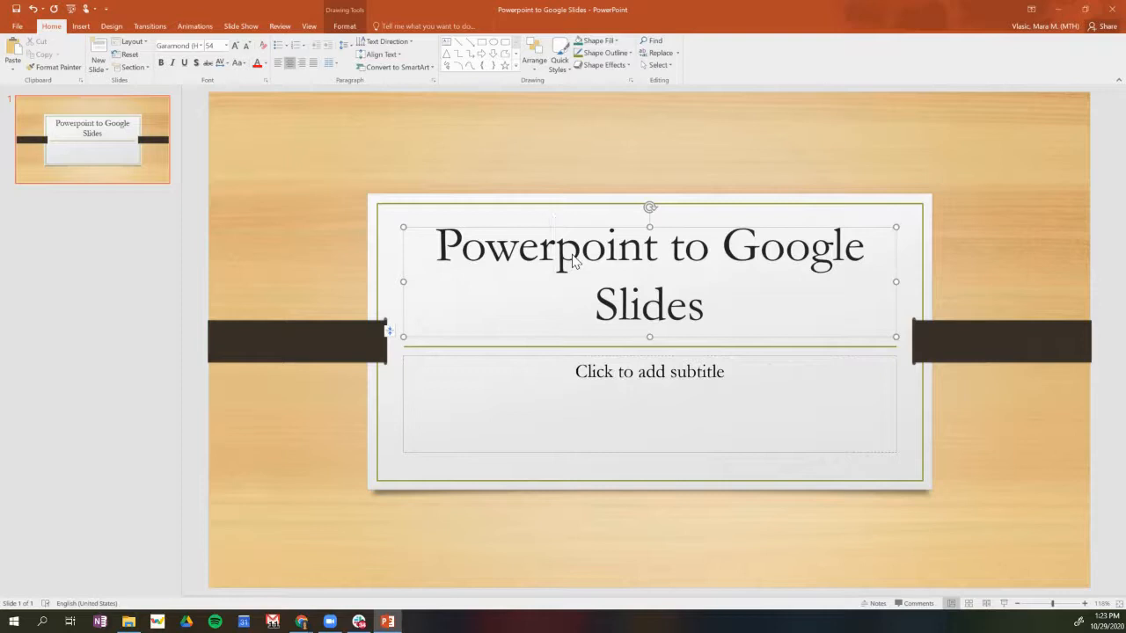
{"action": "left_click", "coordinate": [554, 246]}
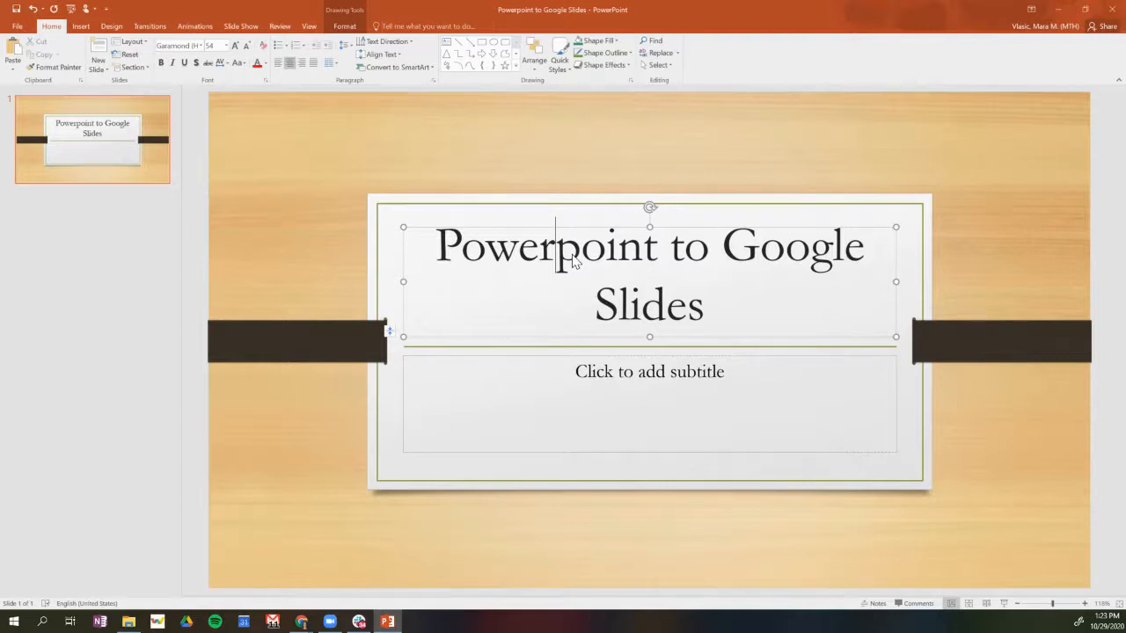
{"action": "mouse_move", "coordinate": [489, 299]}
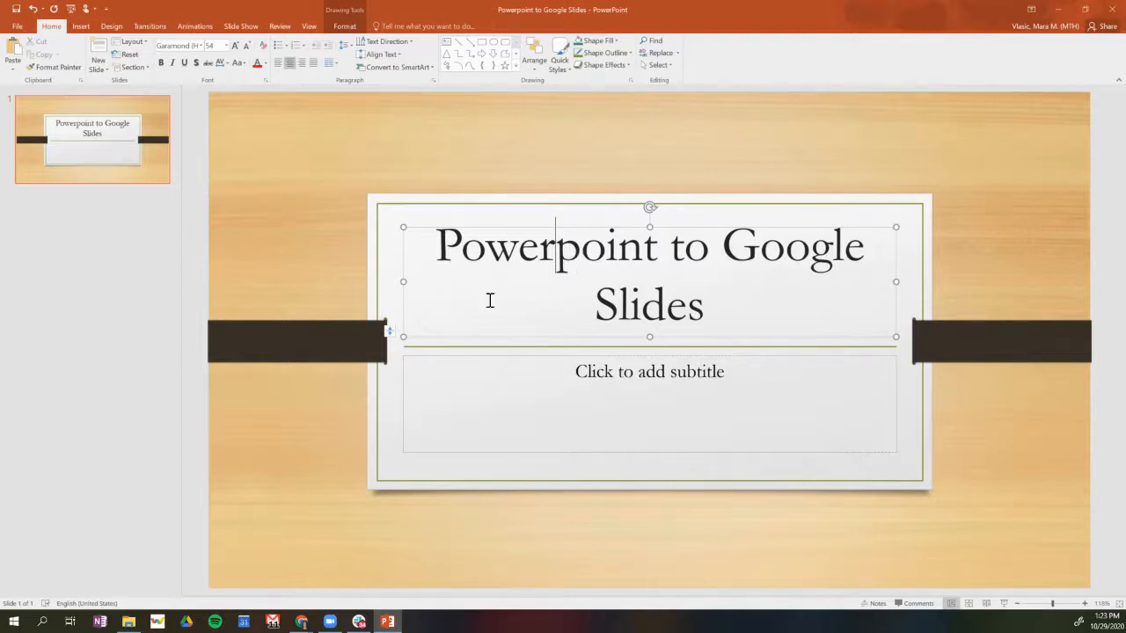
{"action": "left_click", "coordinate": [17, 26]}
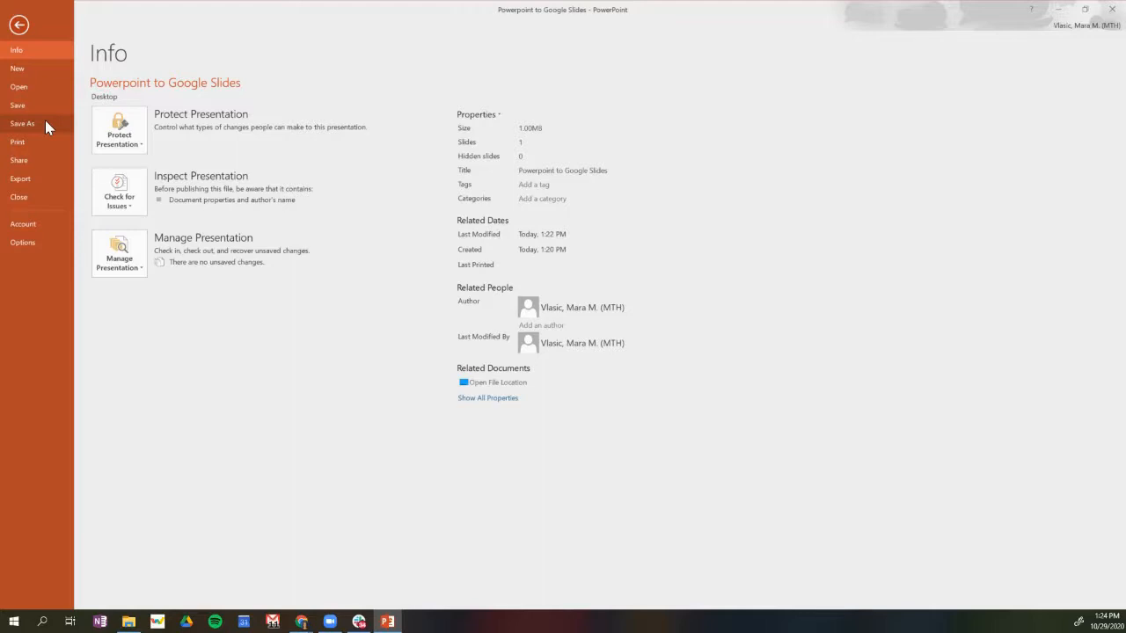
Start Save As on This PC with the dialog at the Desktop folder
{"action": "left_click", "coordinate": [21, 123]}
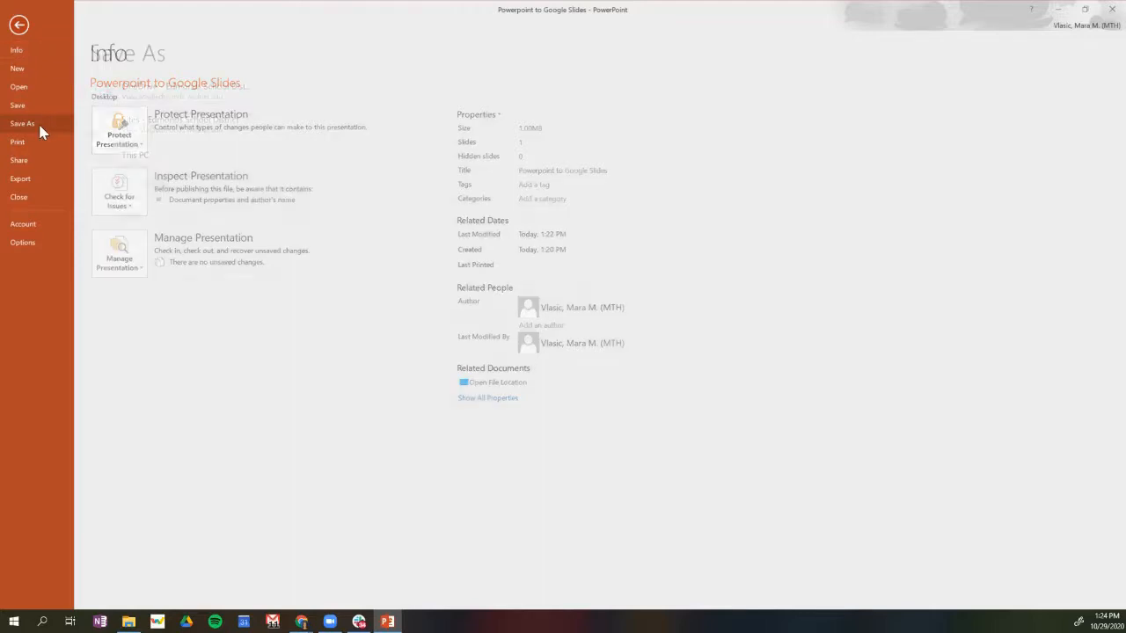
{"action": "left_click", "coordinate": [21, 123]}
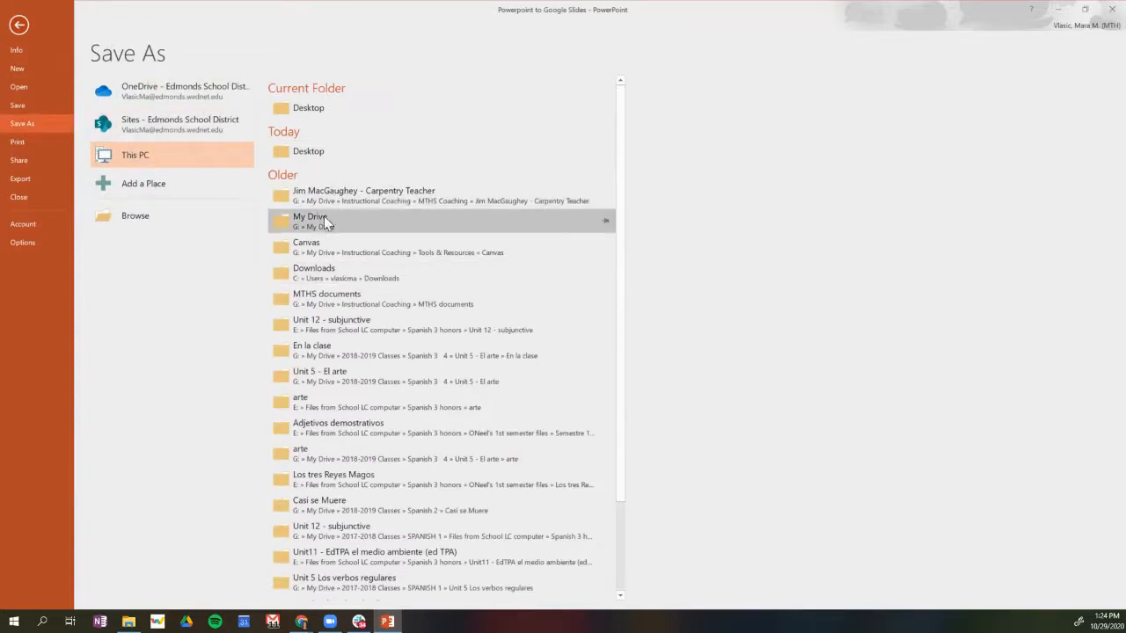
{"action": "mouse_move", "coordinate": [332, 227]}
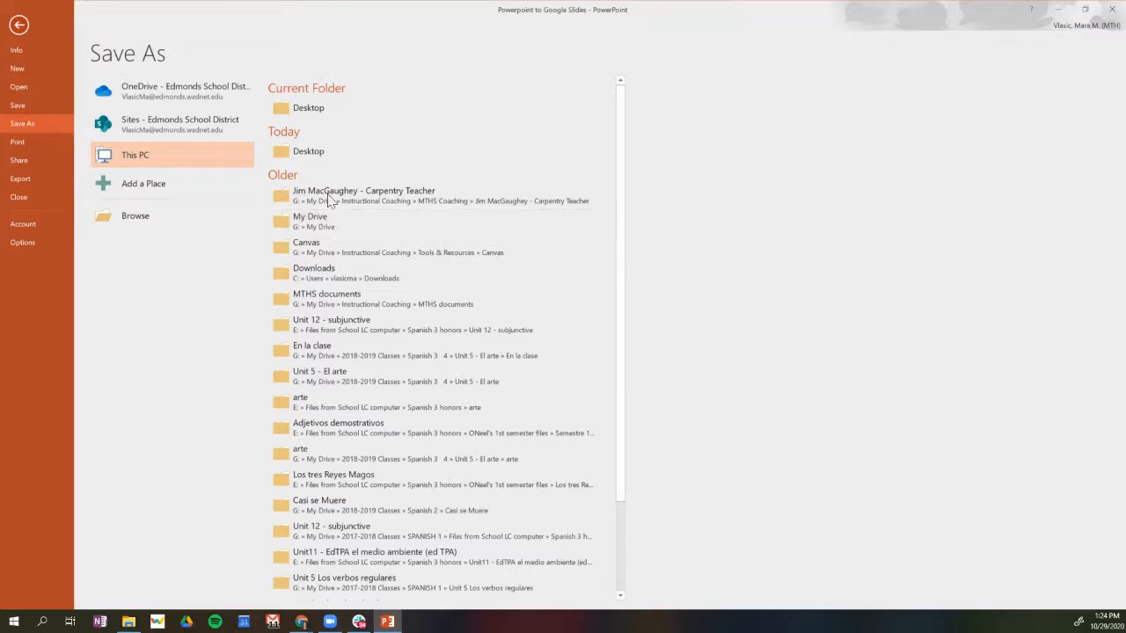
{"action": "mouse_move", "coordinate": [307, 130]}
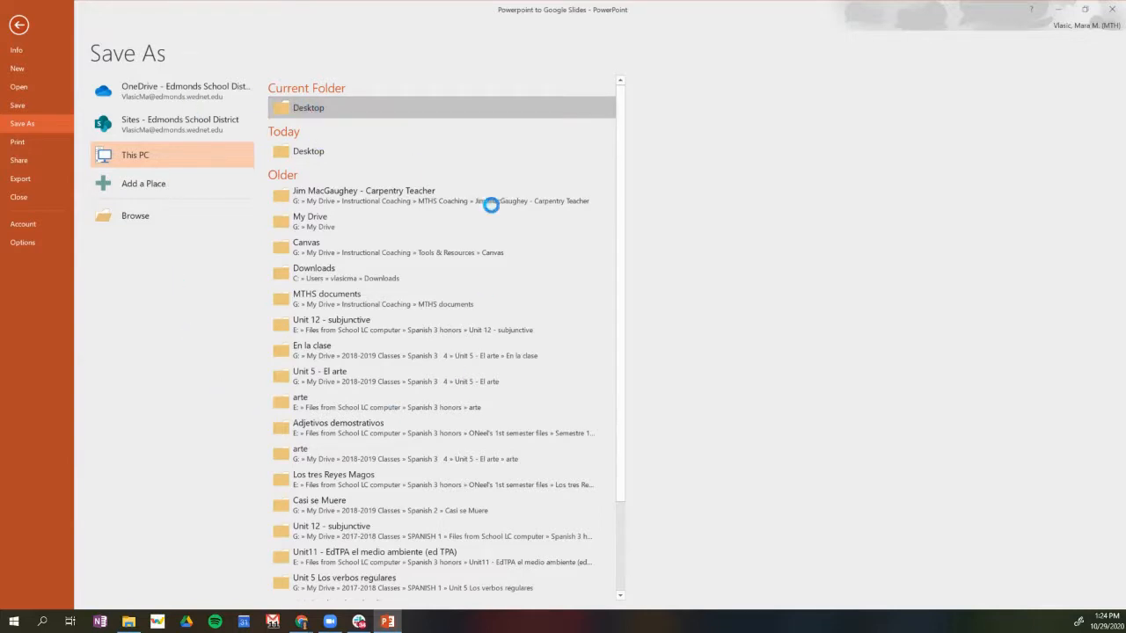
{"action": "left_click", "coordinate": [135, 214]}
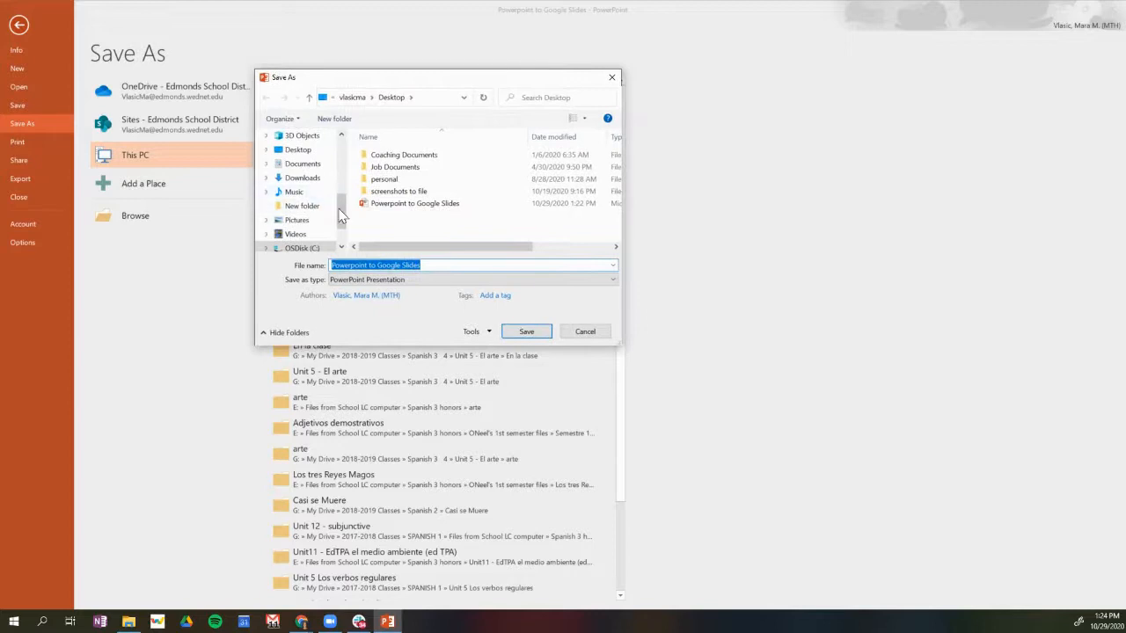
Save the presentation into My Drive under Google Drive File Stream
{"action": "scroll", "scroll_direction": "down", "scroll_amount": 3}
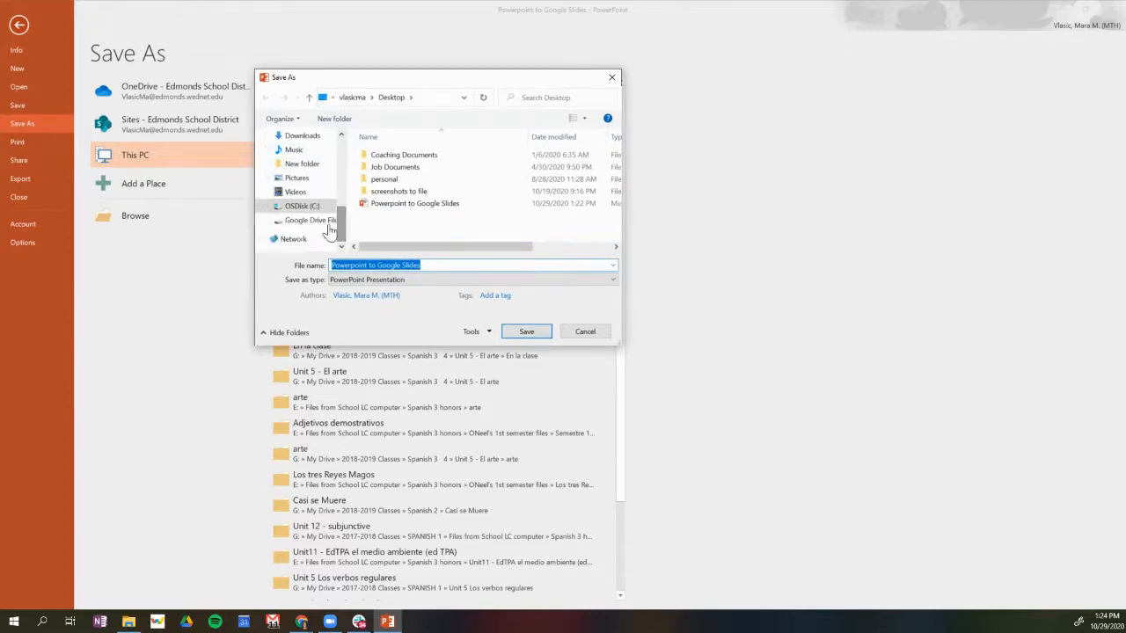
{"action": "left_click", "coordinate": [310, 220]}
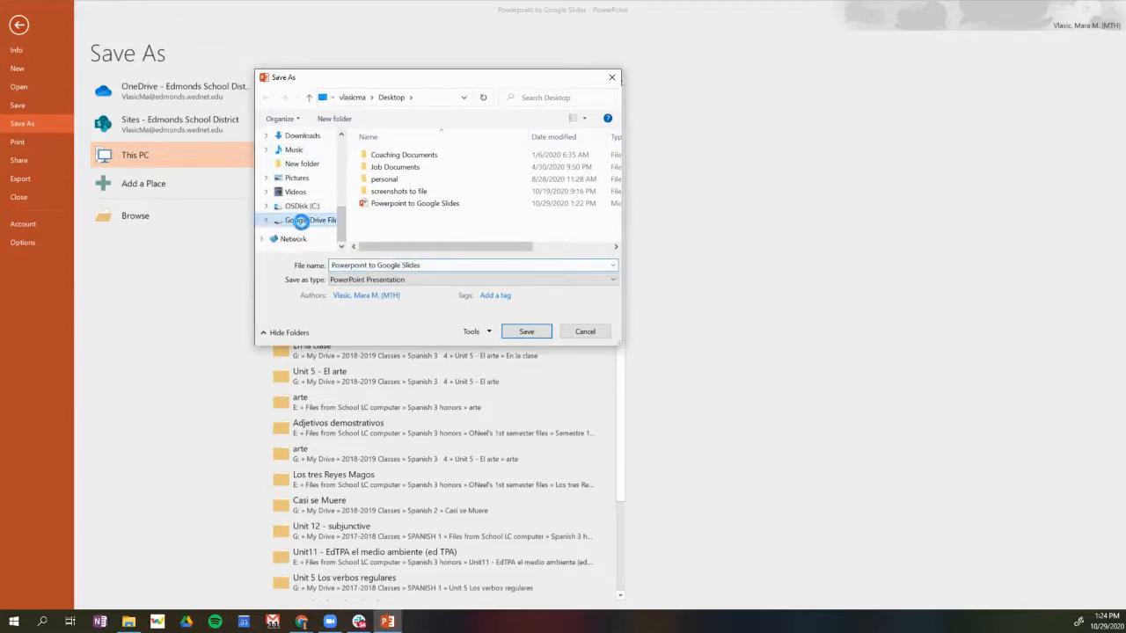
{"action": "left_click", "coordinate": [303, 220]}
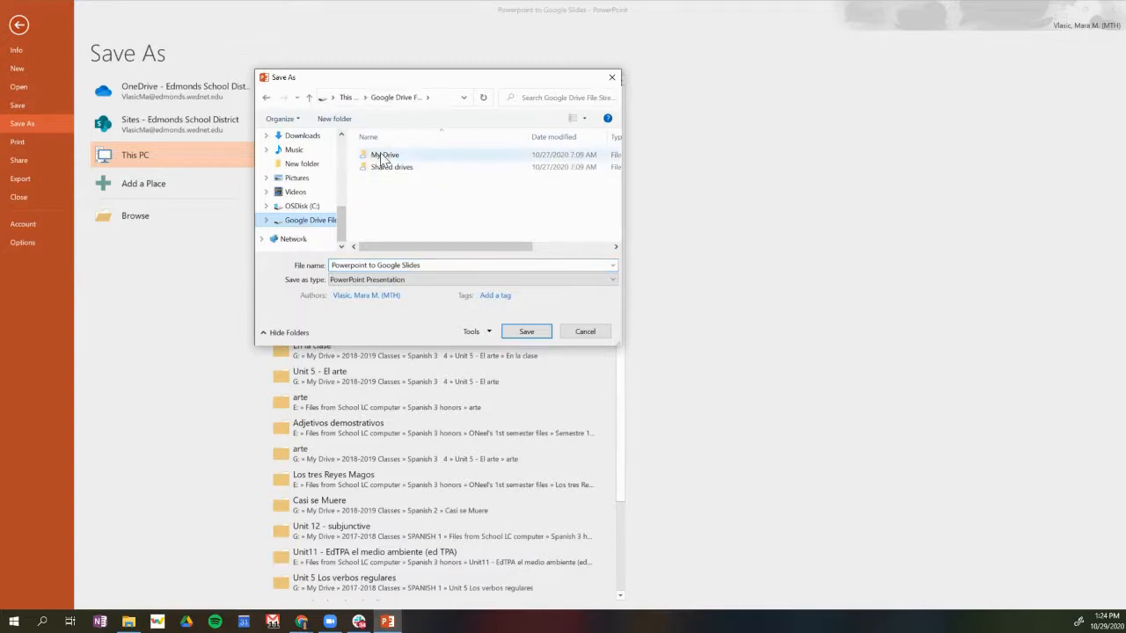
{"action": "double_click", "coordinate": [384, 154]}
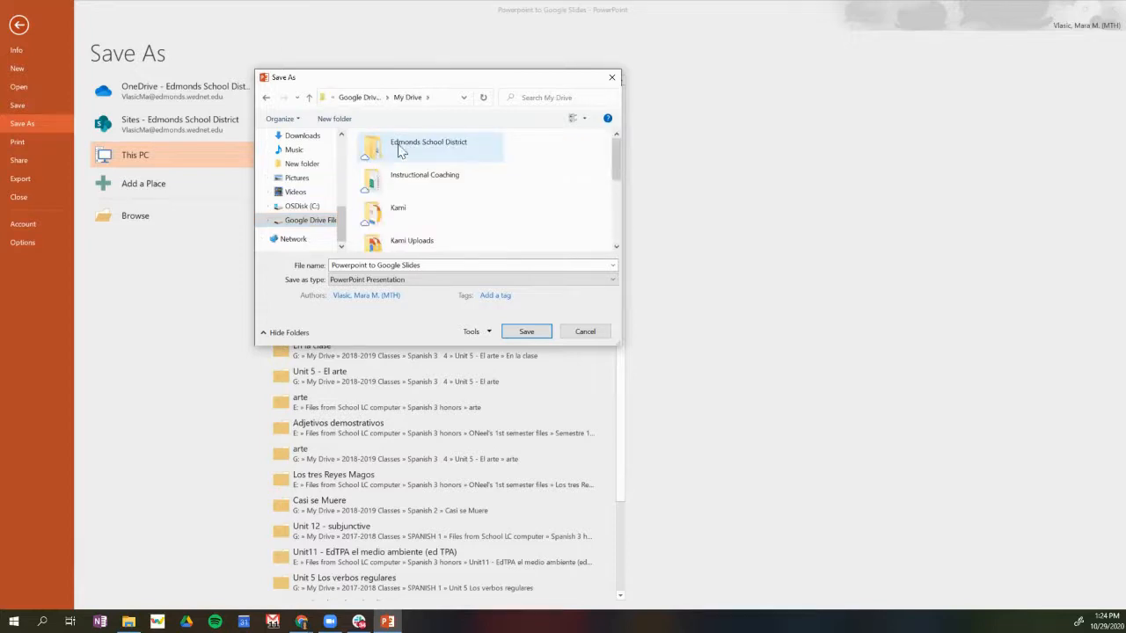
{"action": "scroll", "scroll_direction": "down", "scroll_amount": 3}
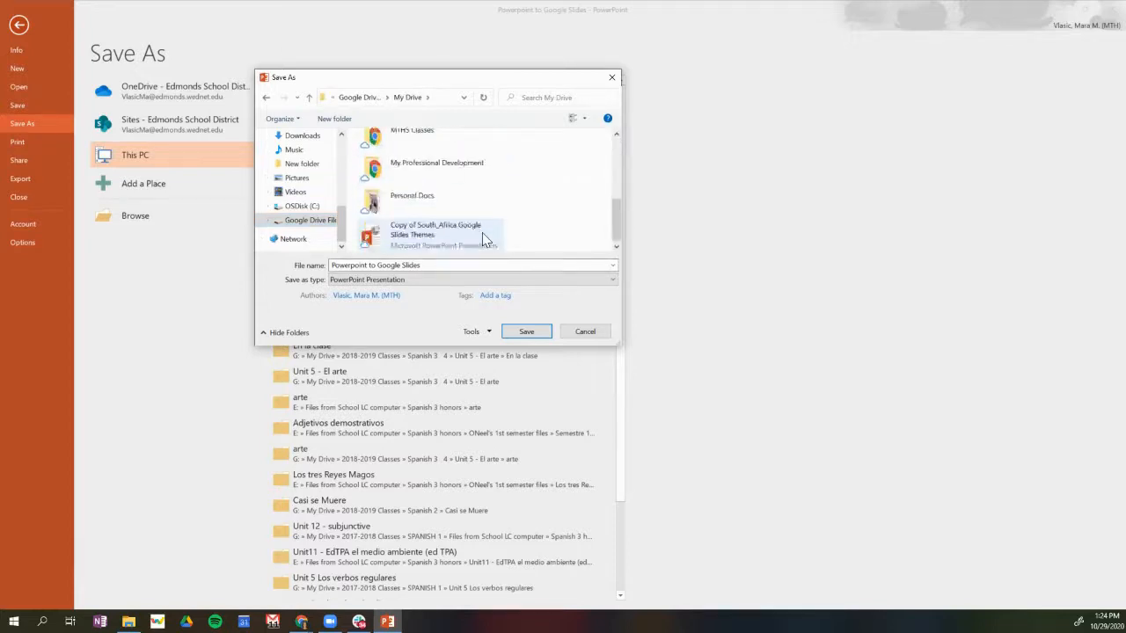
{"action": "scroll", "scroll_direction": "up", "scroll_amount": 3}
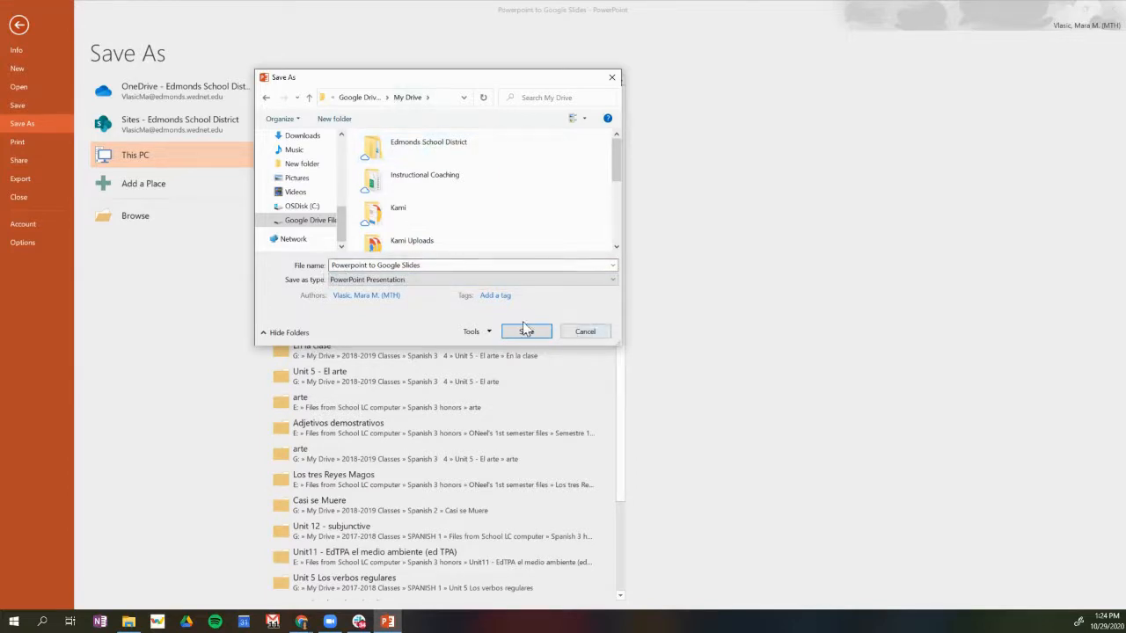
{"action": "left_click", "coordinate": [525, 331]}
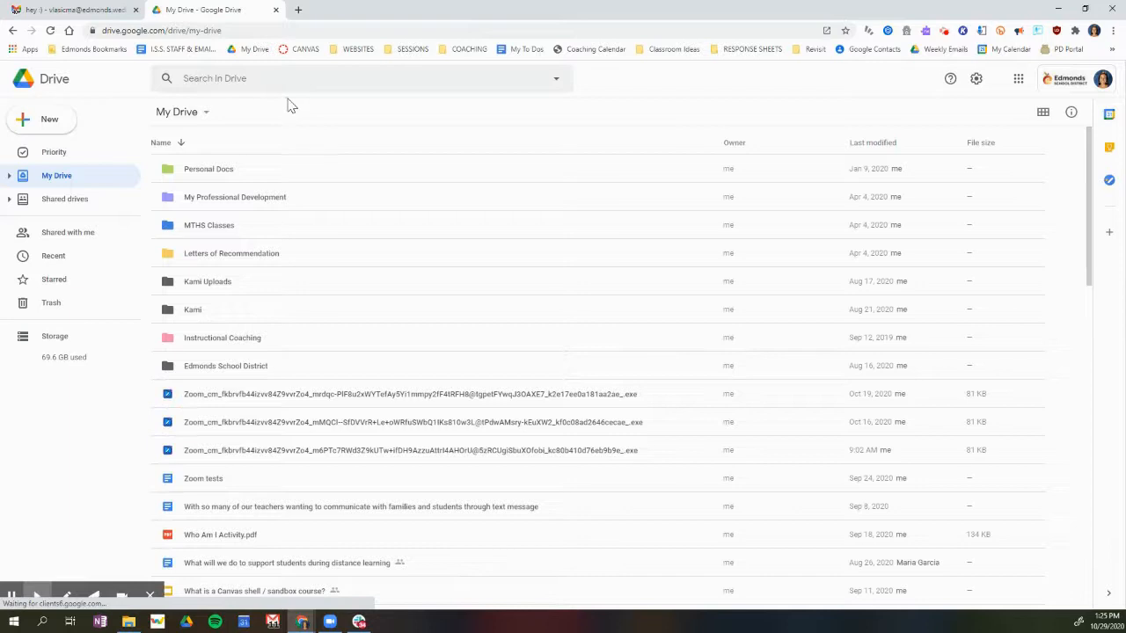
Search Drive for 'powerpoint' to locate the saved PPTX file
{"action": "type", "text": "power"}
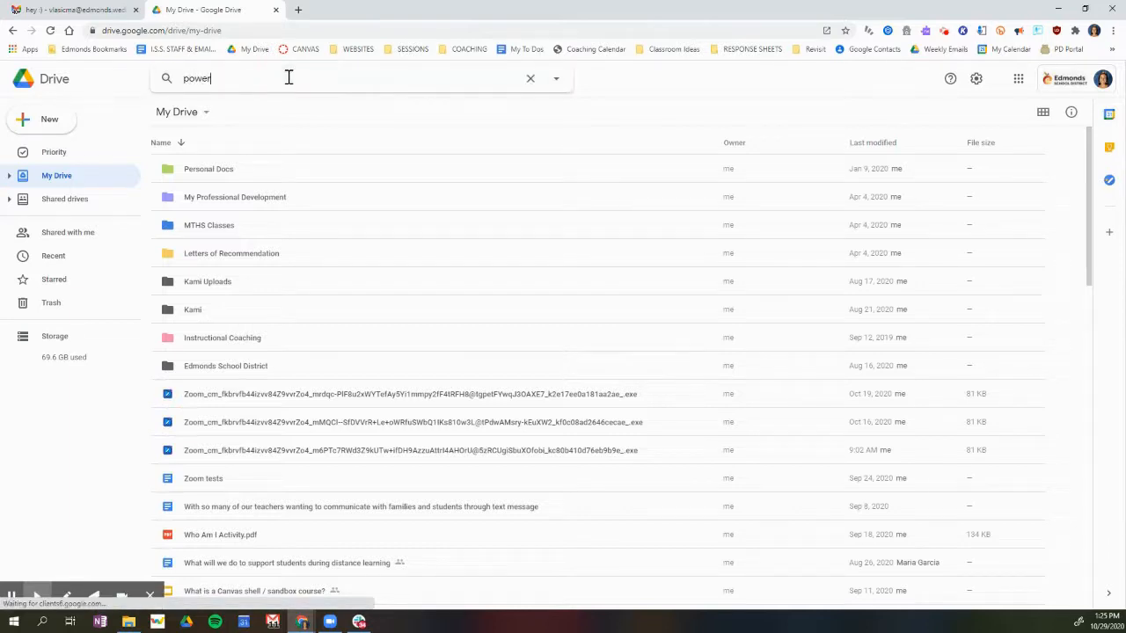
{"action": "type", "text": "point"}
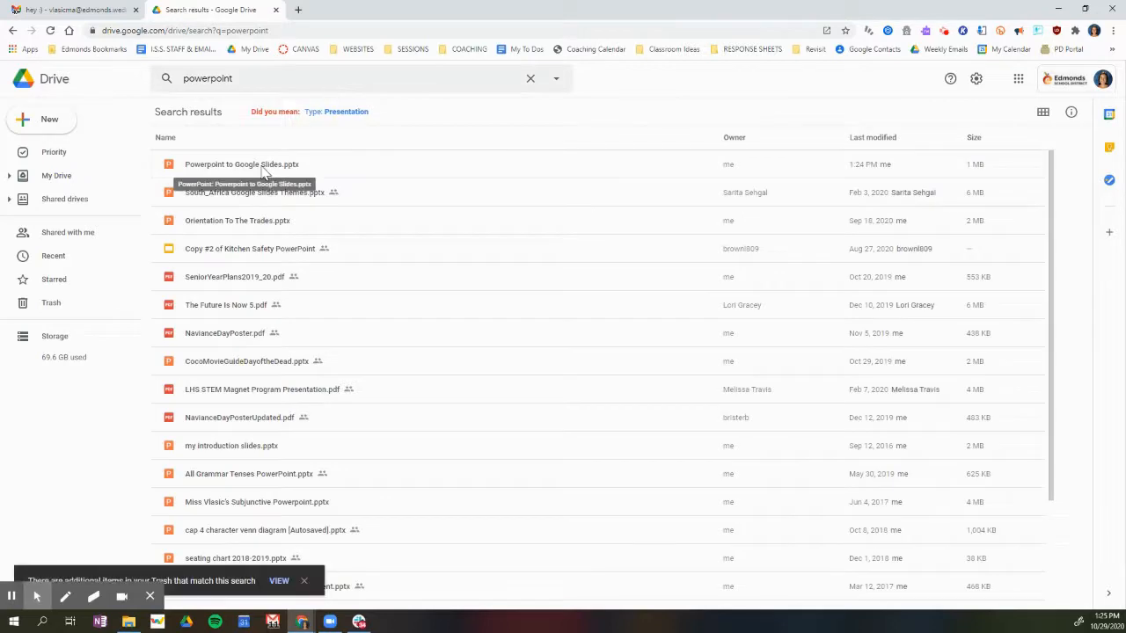
{"action": "mouse_move", "coordinate": [197, 176]}
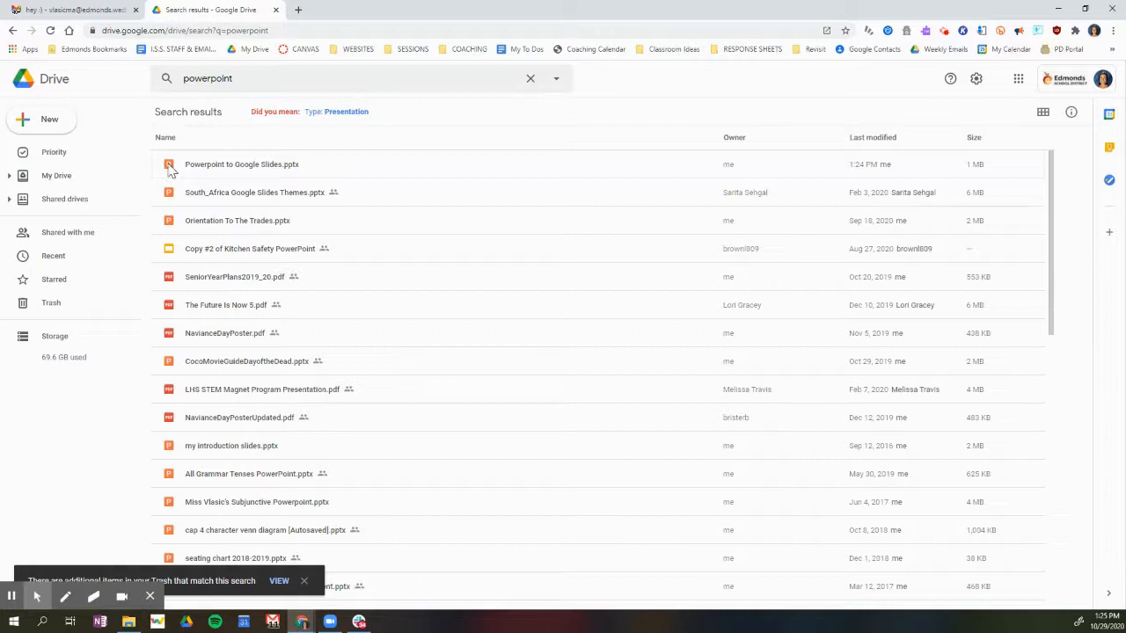
{"action": "mouse_move", "coordinate": [169, 260]}
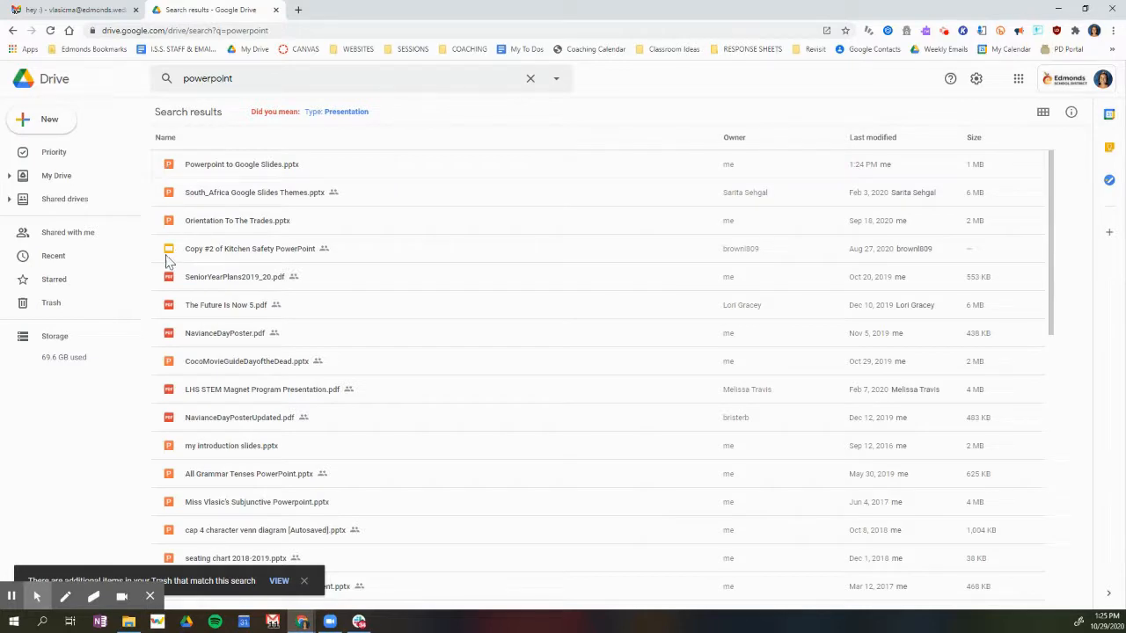
{"action": "mouse_move", "coordinate": [253, 168]}
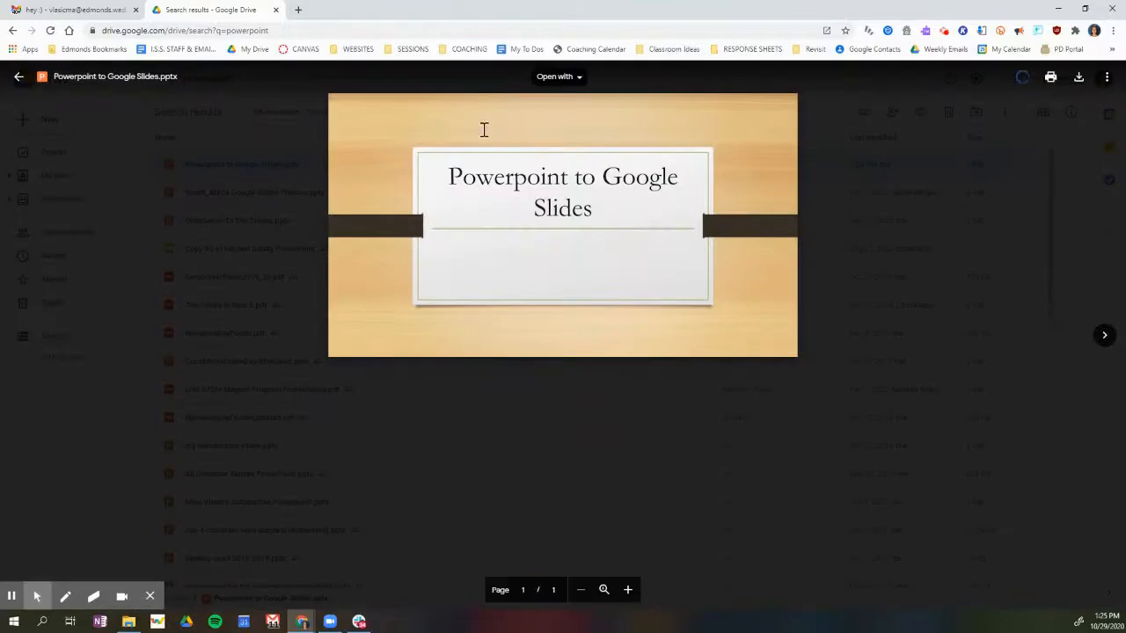
Open the PPTX from Drive with Google Slides via the Open with list
{"action": "left_click", "coordinate": [558, 78]}
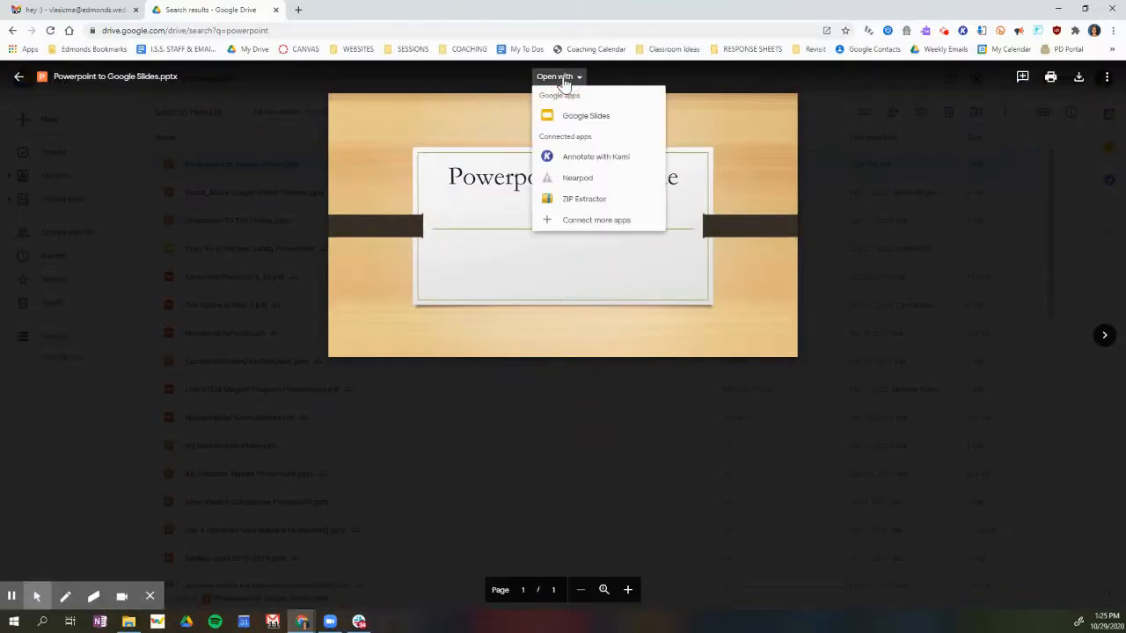
{"action": "left_click", "coordinate": [584, 116]}
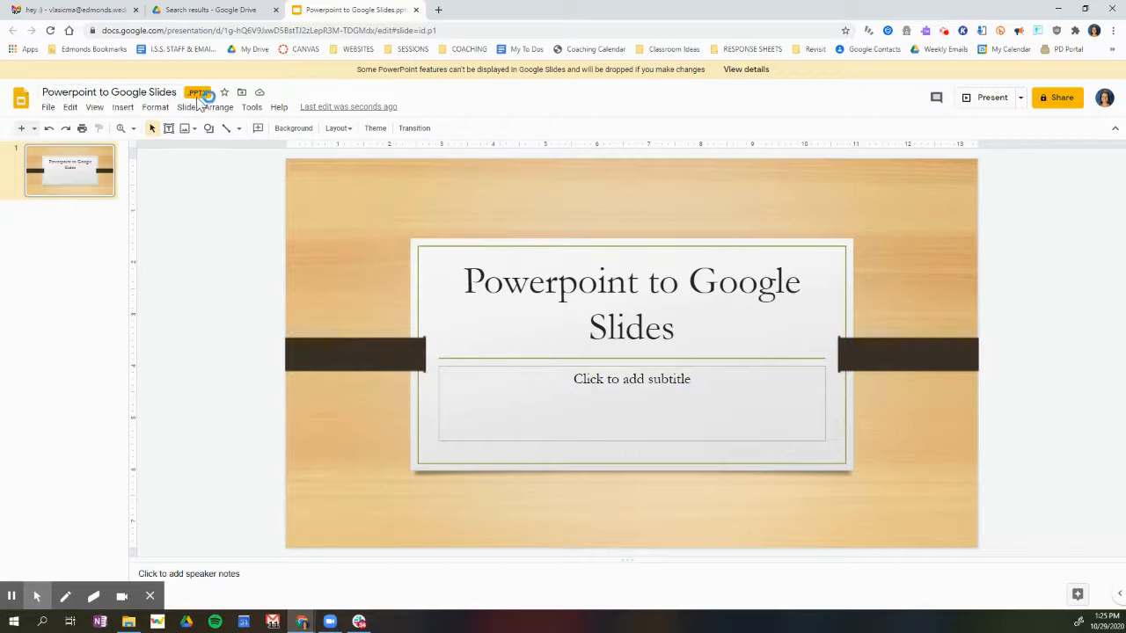
{"action": "mouse_move", "coordinate": [201, 92]}
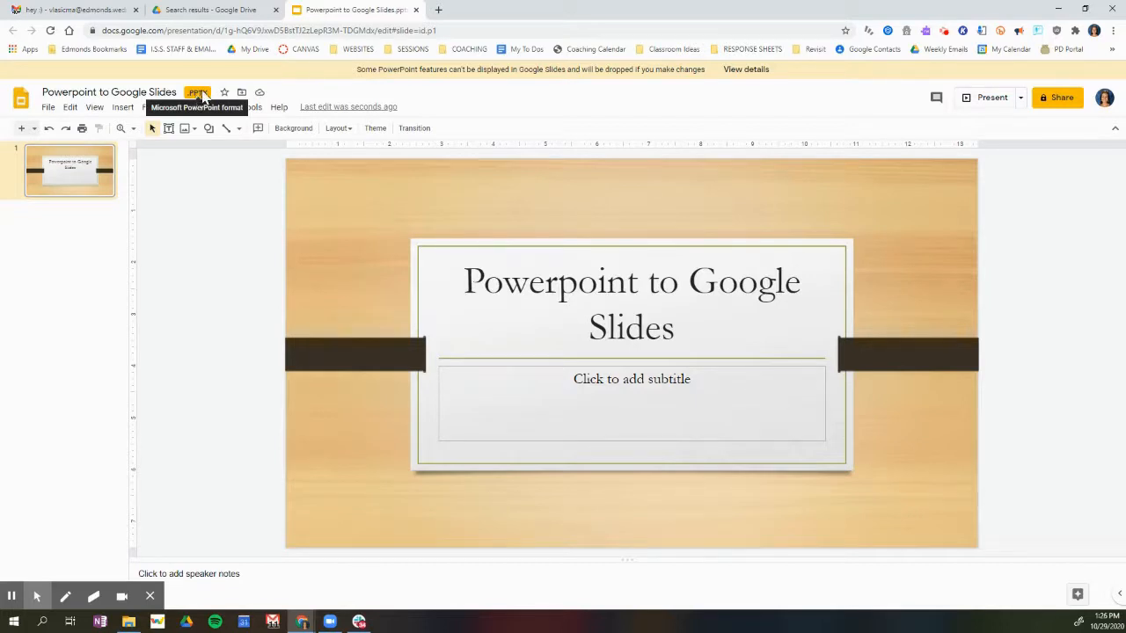
{"action": "mouse_move", "coordinate": [725, 221]}
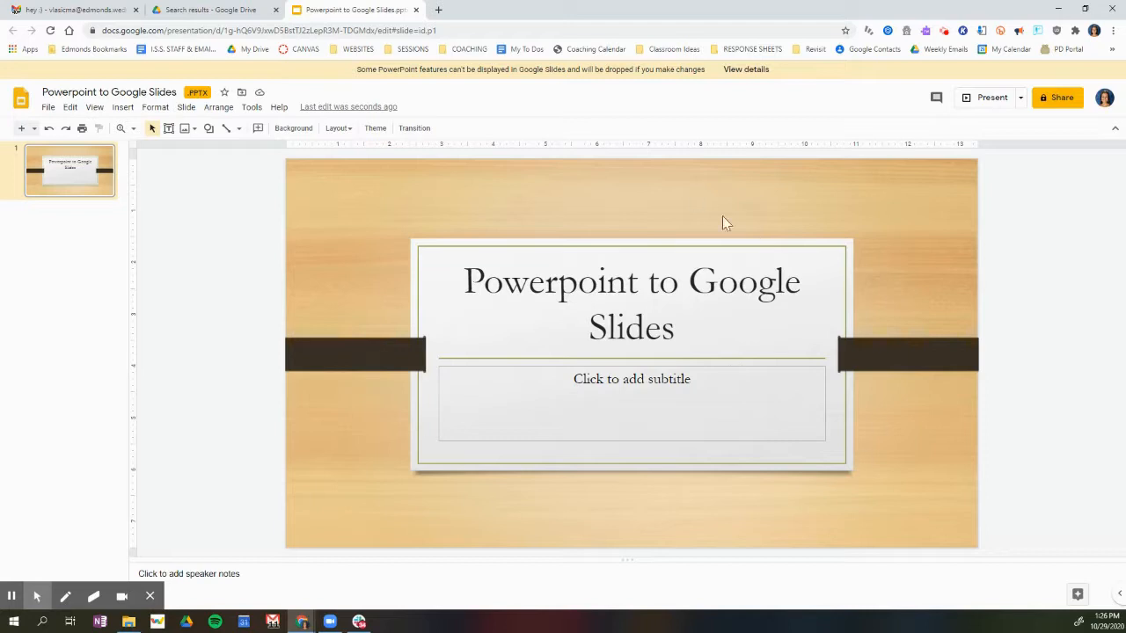
{"action": "mouse_move", "coordinate": [805, 330]}
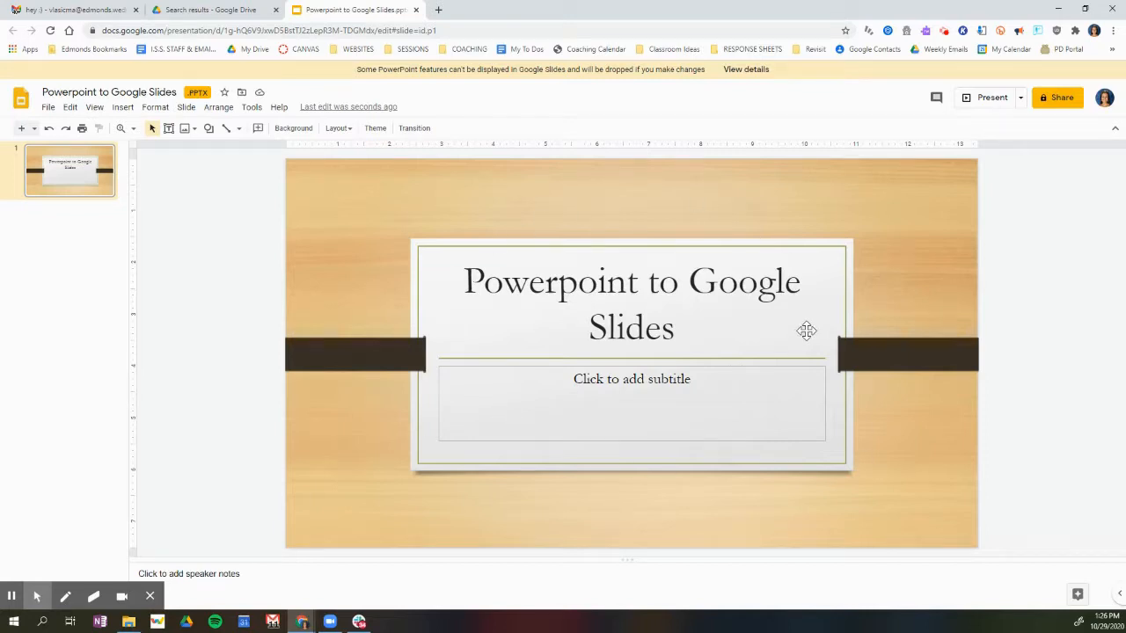
{"action": "mouse_move", "coordinate": [397, 274]}
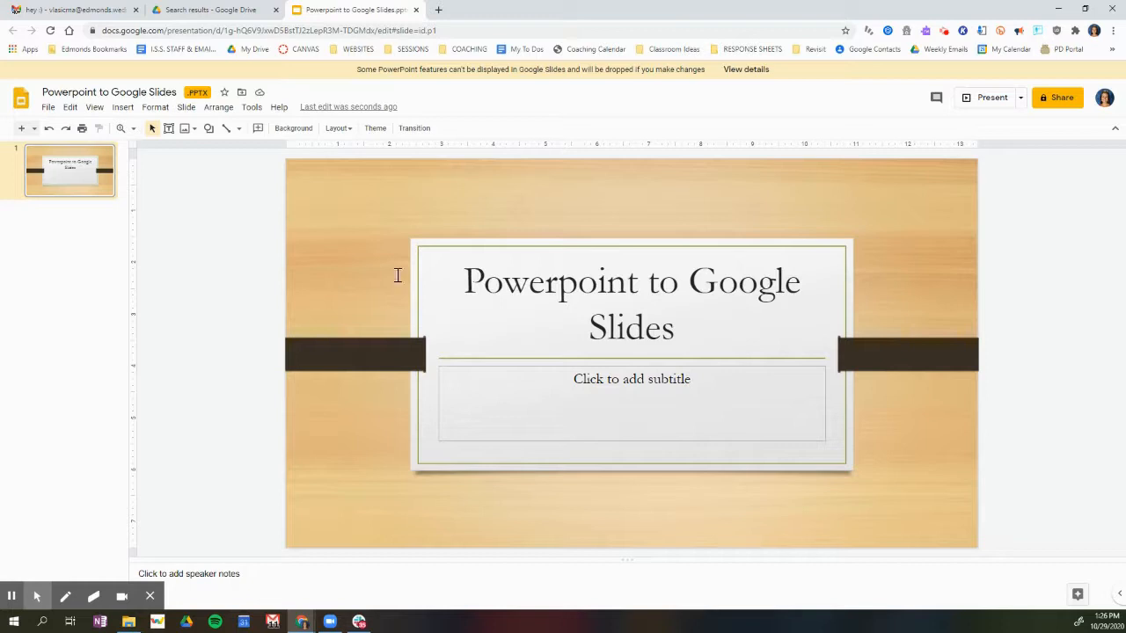
Save as native Google Slides and rename it 'Google Slides (previously Powerpoint)'
{"action": "left_click", "coordinate": [48, 107]}
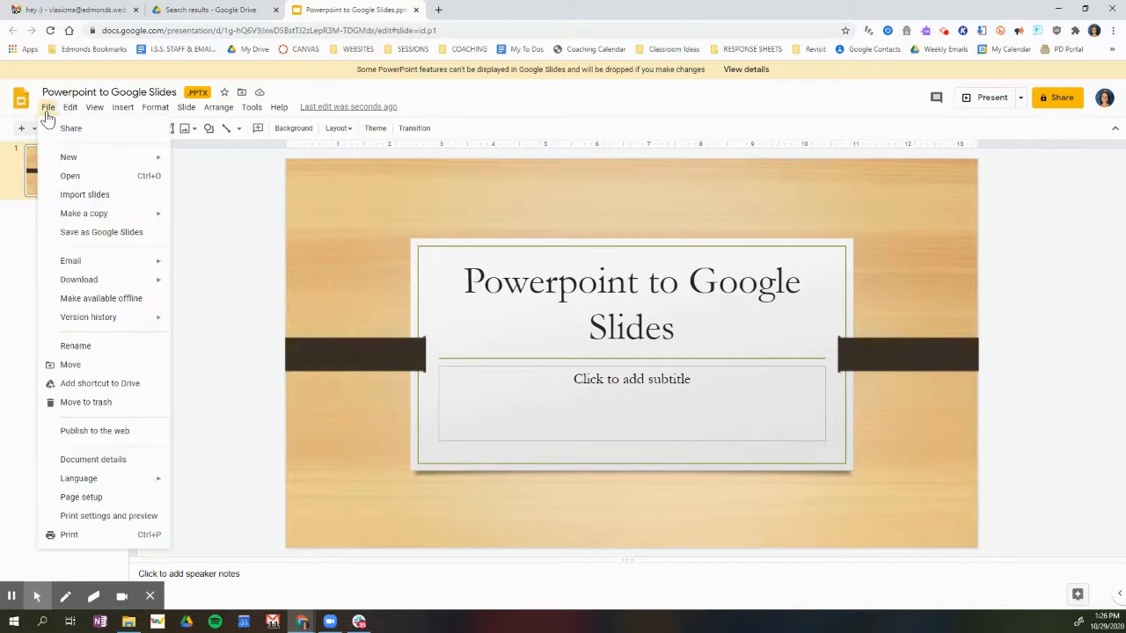
{"action": "left_click", "coordinate": [102, 232]}
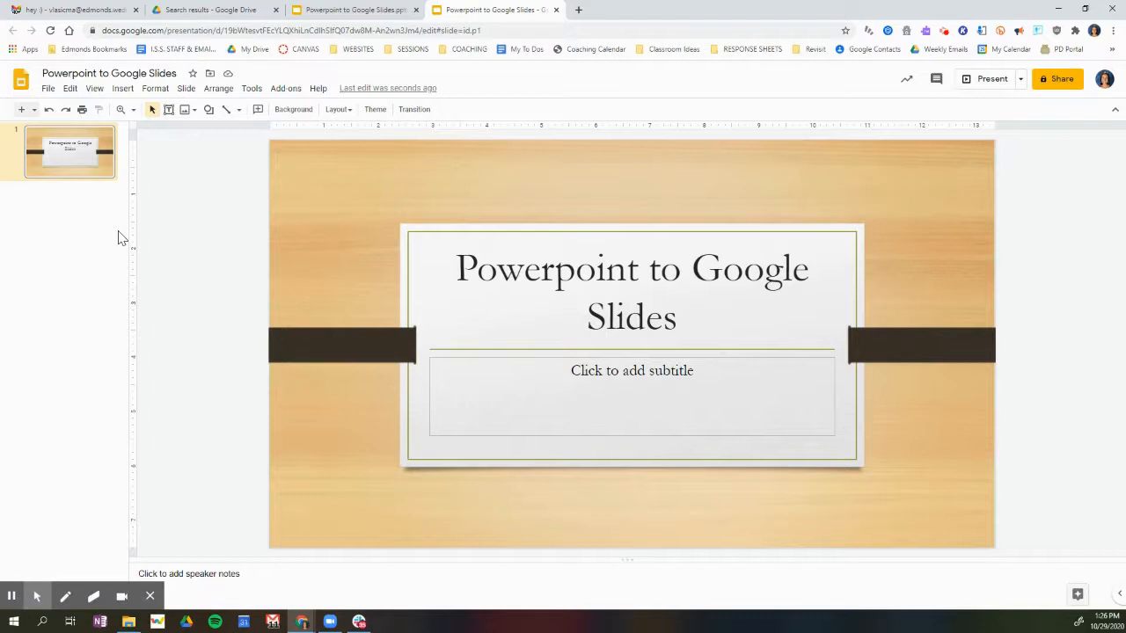
{"action": "mouse_move", "coordinate": [21, 80]}
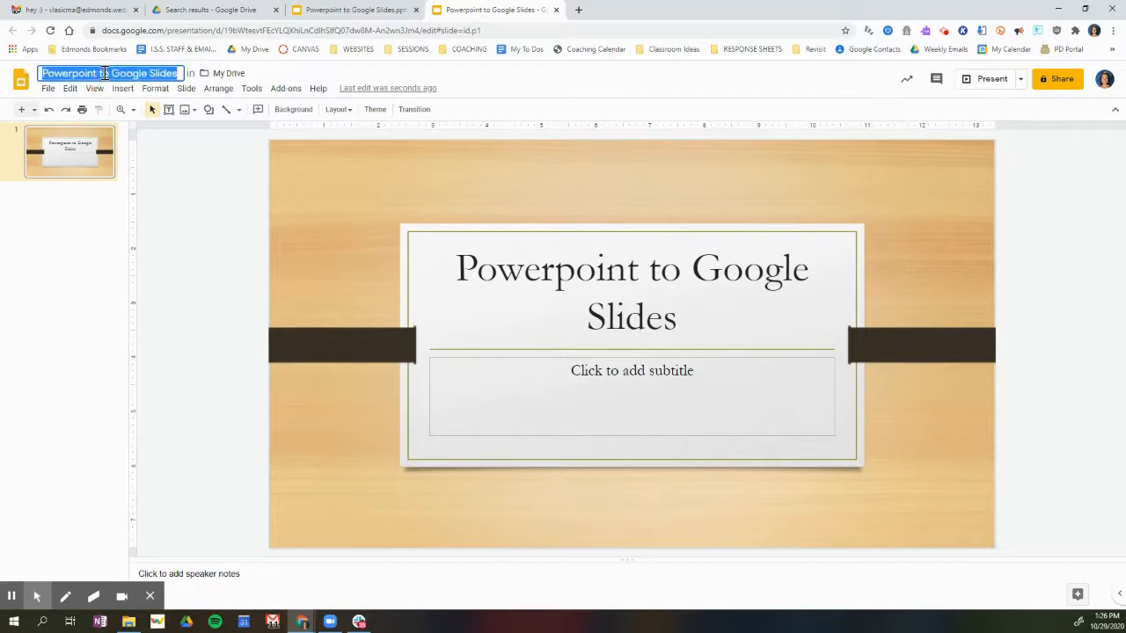
{"action": "type", "text": "Google Slides"}
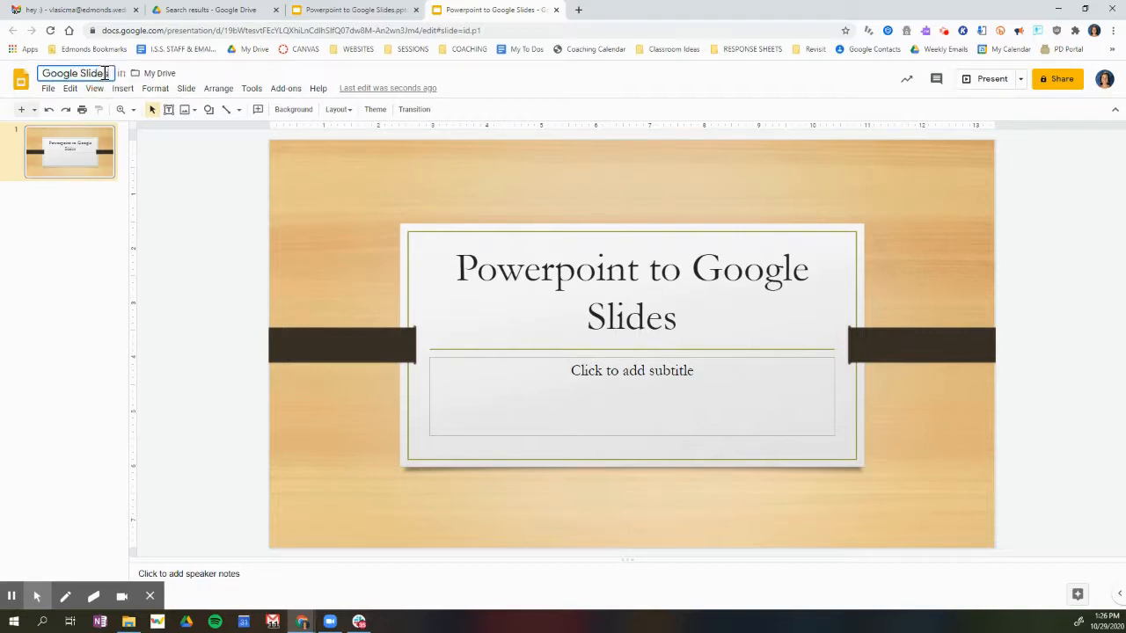
{"action": "type", "text": "(previously P"}
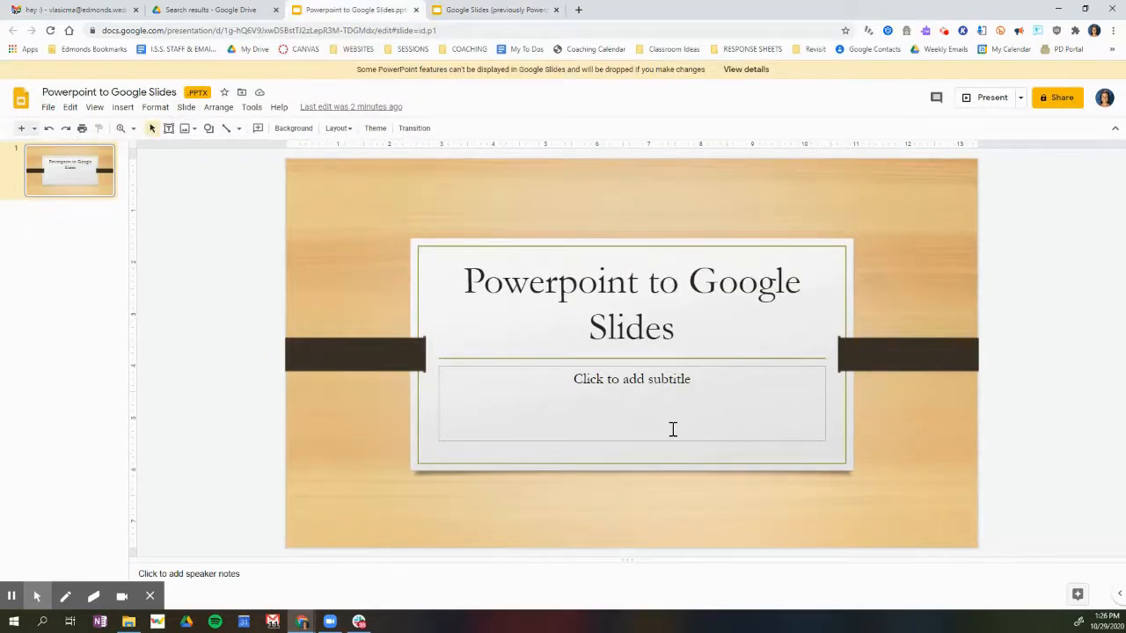
{"action": "mouse_move", "coordinate": [531, 320]}
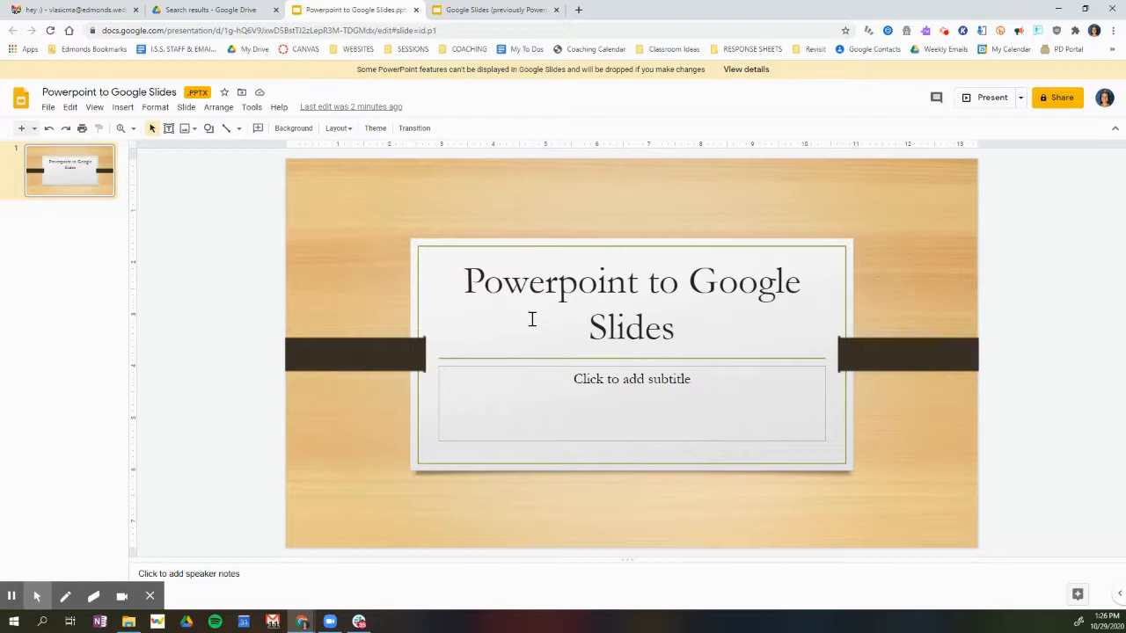
{"action": "mouse_move", "coordinate": [102, 88]}
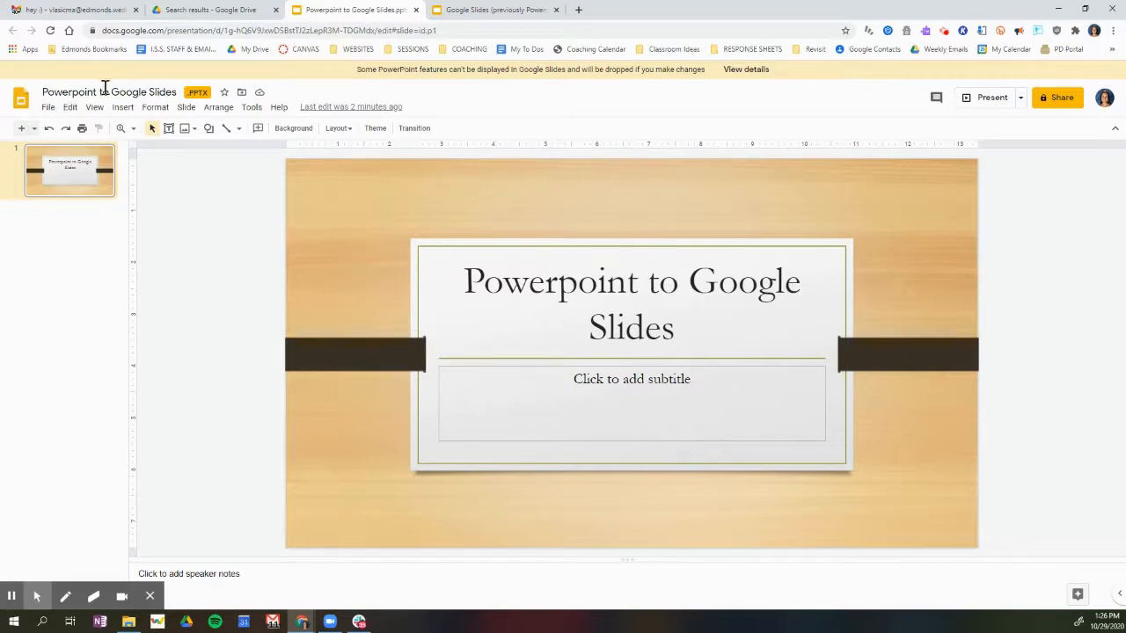
{"action": "mouse_move", "coordinate": [256, 116]}
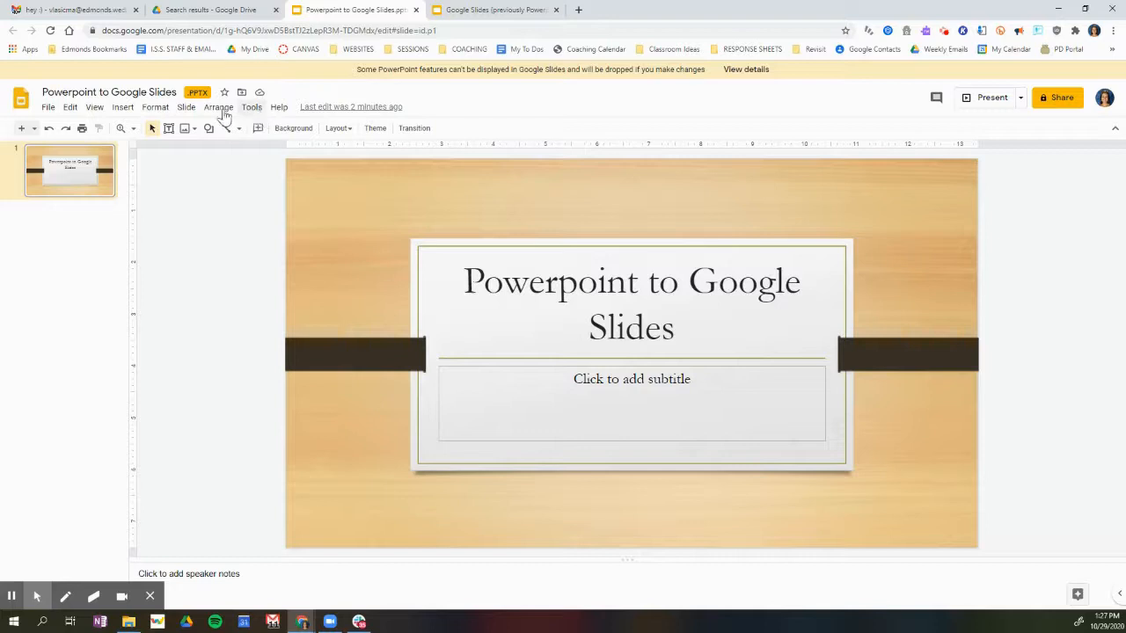
Show the File menu of the original PPTX presentation
{"action": "left_click", "coordinate": [48, 107]}
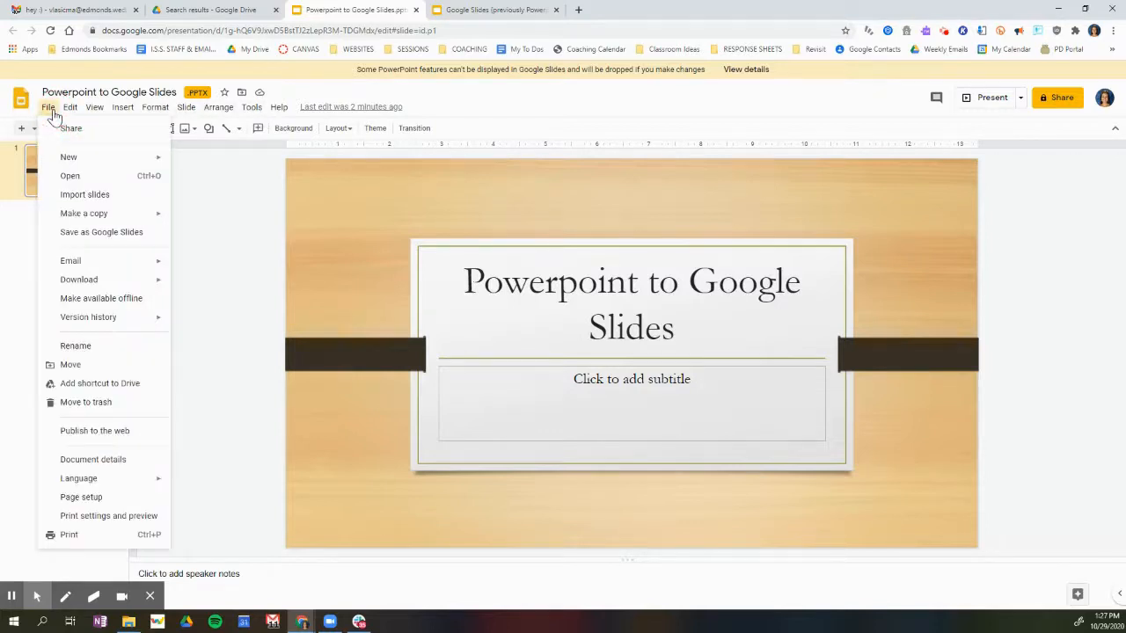
Move the original PPTX presentation to trash
{"action": "left_click", "coordinate": [84, 401]}
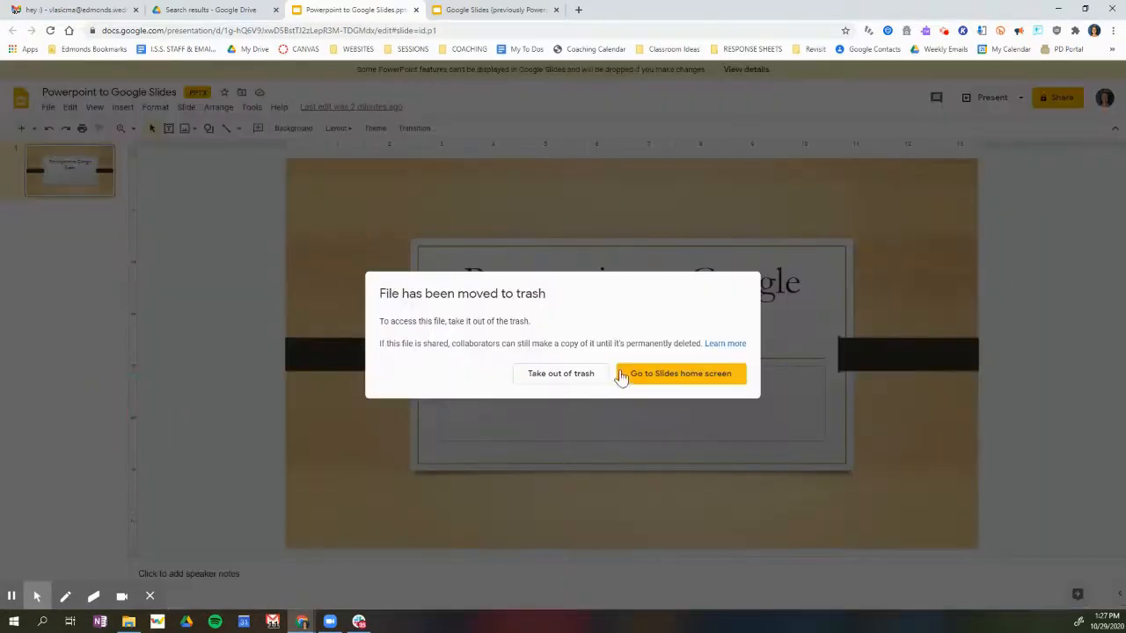
{"action": "mouse_move", "coordinate": [679, 285]}
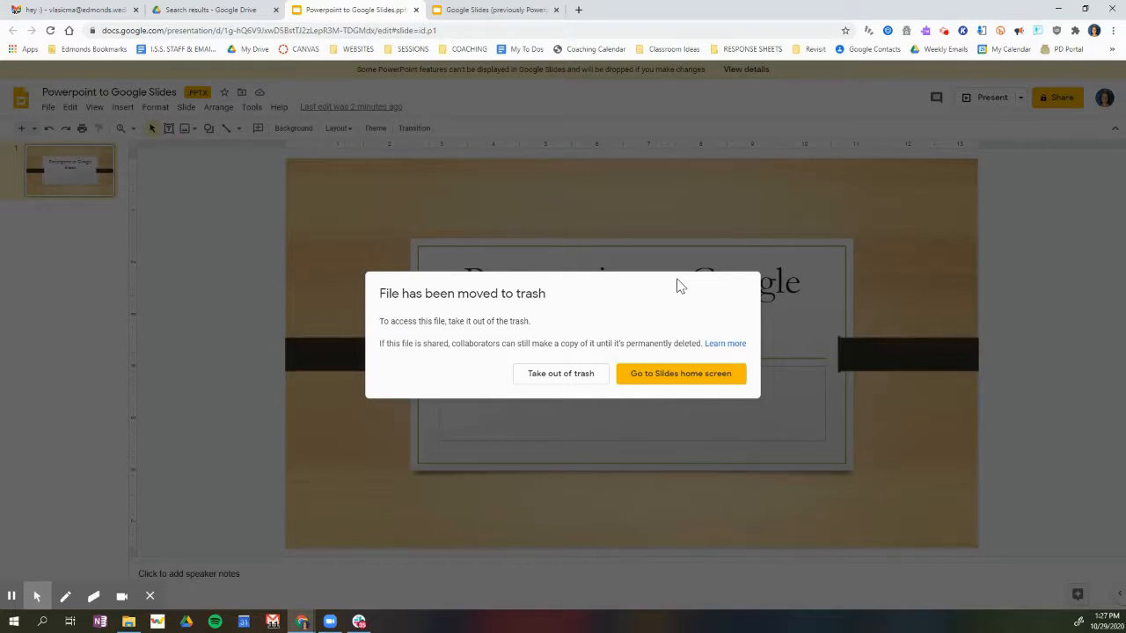
{"action": "mouse_move", "coordinate": [682, 295]}
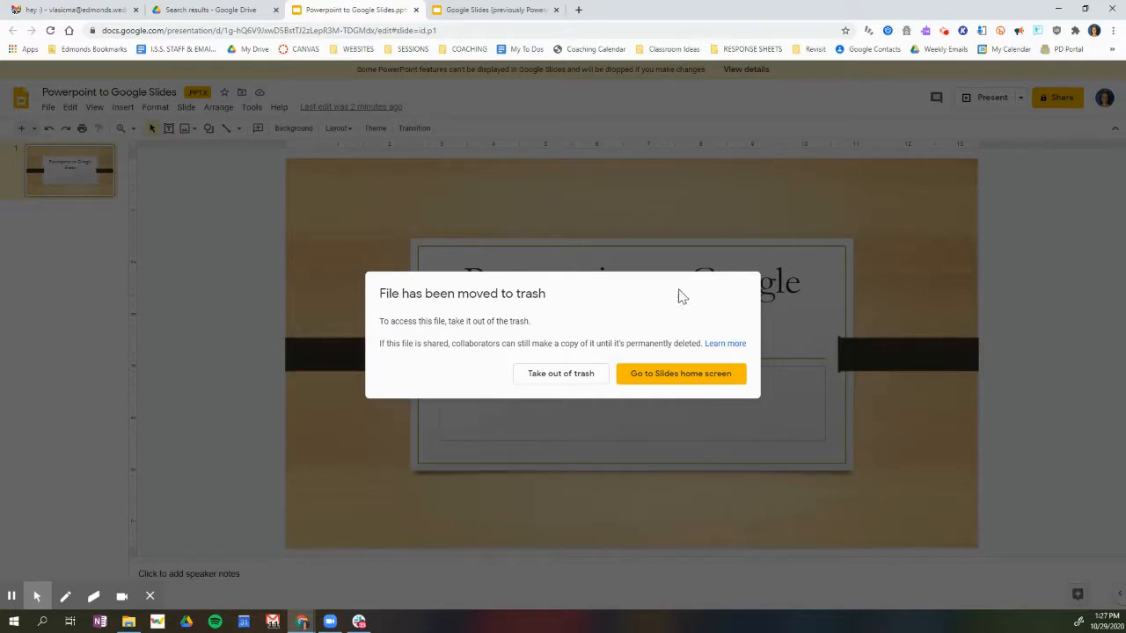
{"action": "mouse_move", "coordinate": [559, 373]}
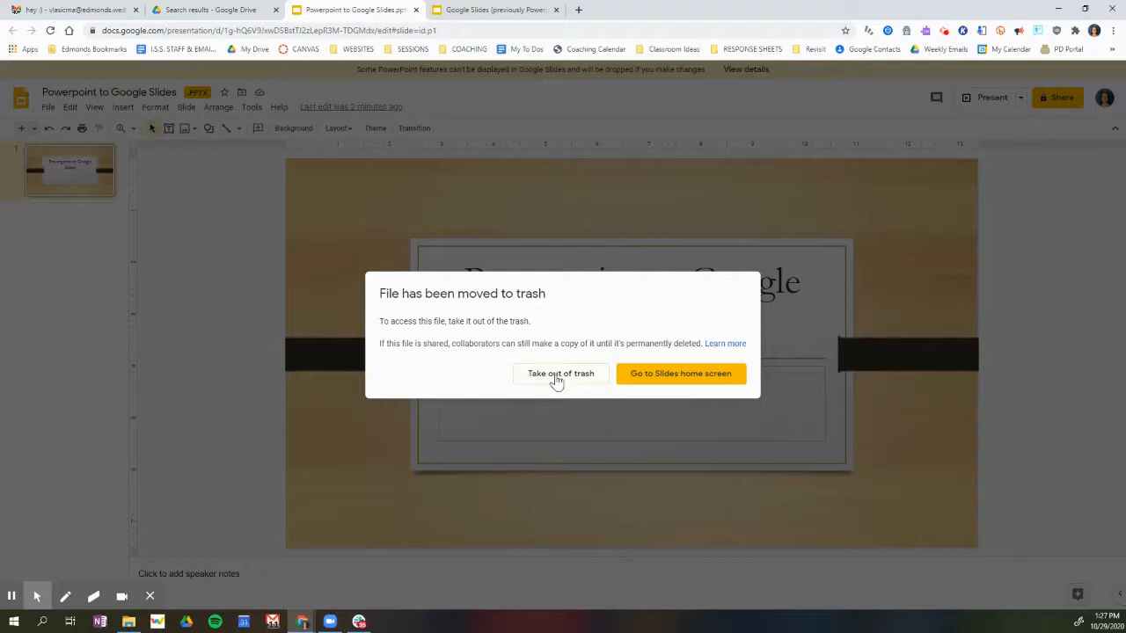
{"action": "mouse_move", "coordinate": [584, 384]}
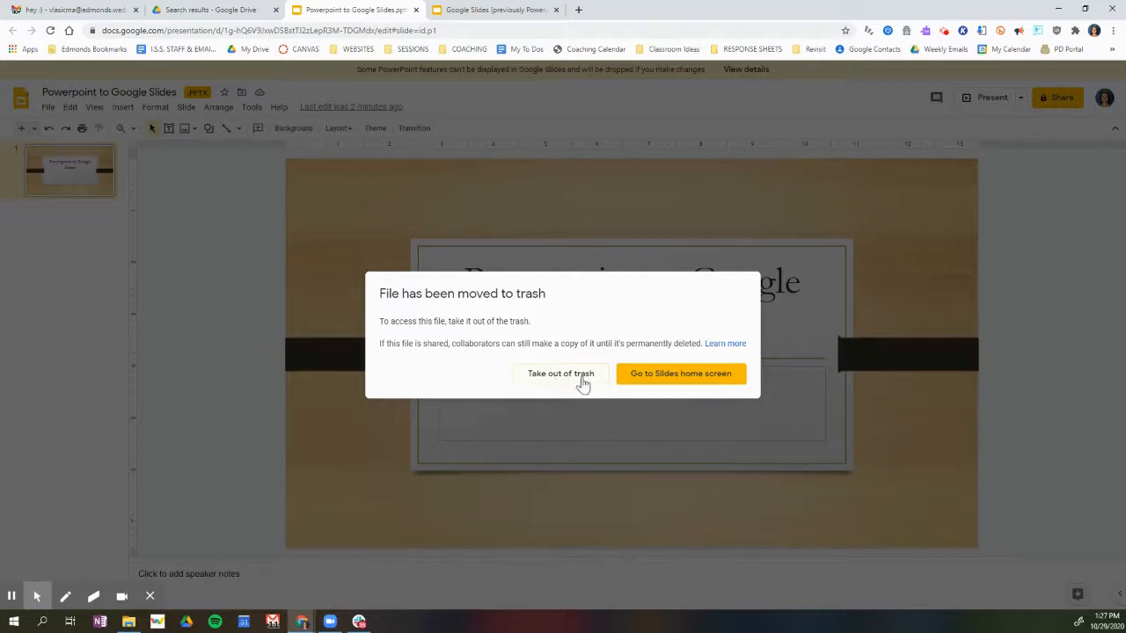
{"action": "mouse_move", "coordinate": [681, 372]}
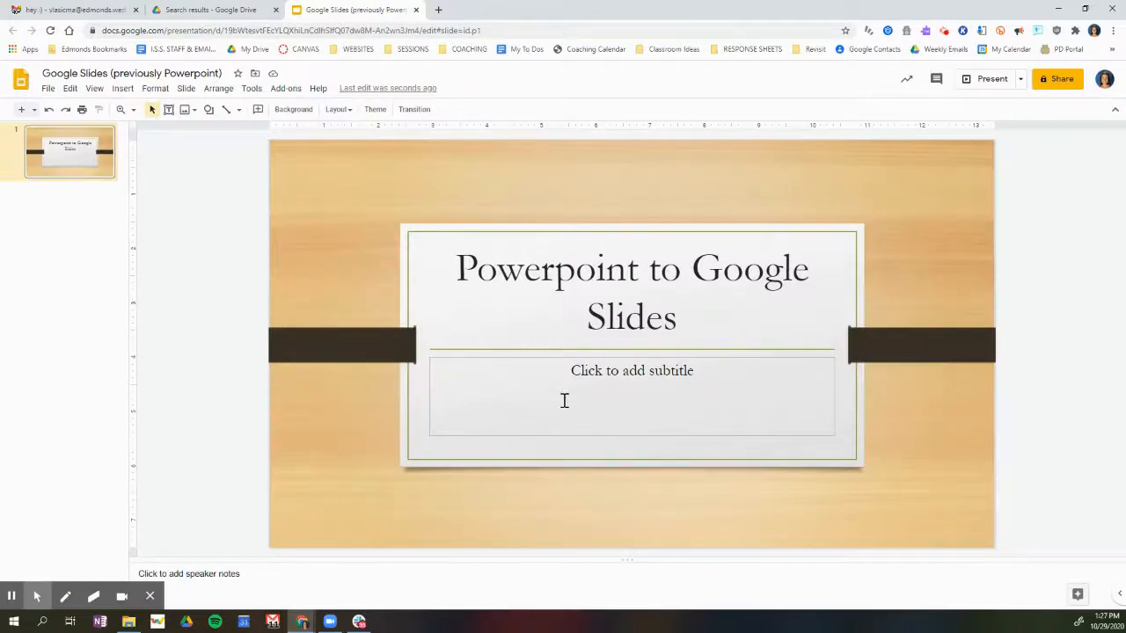
{"action": "mouse_move", "coordinate": [525, 232]}
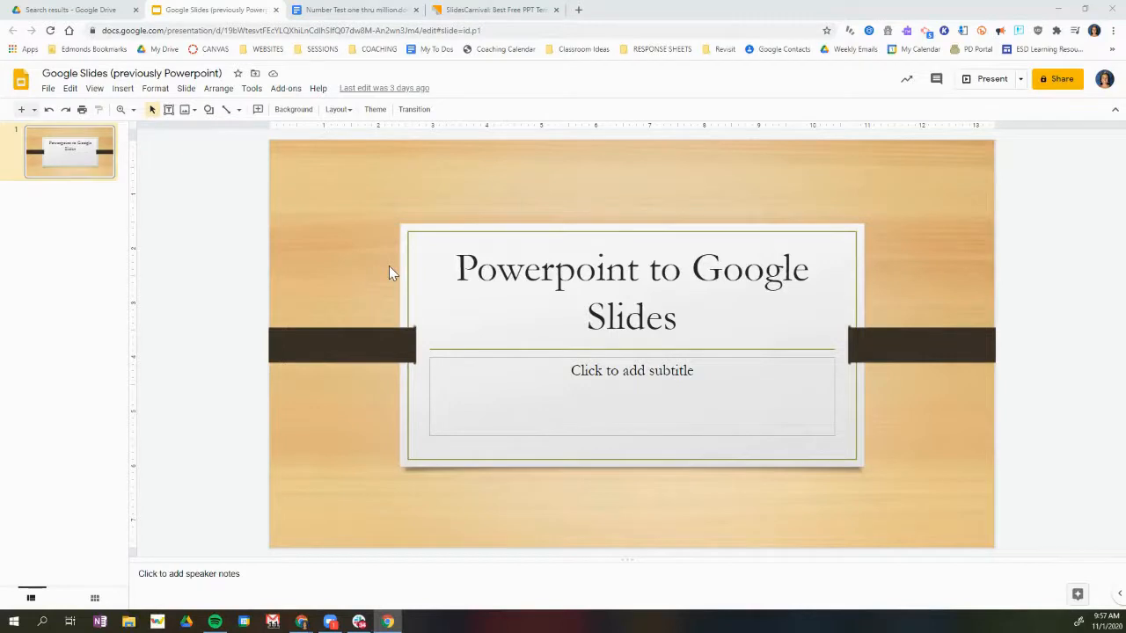
{"action": "mouse_move", "coordinate": [352, 29]}
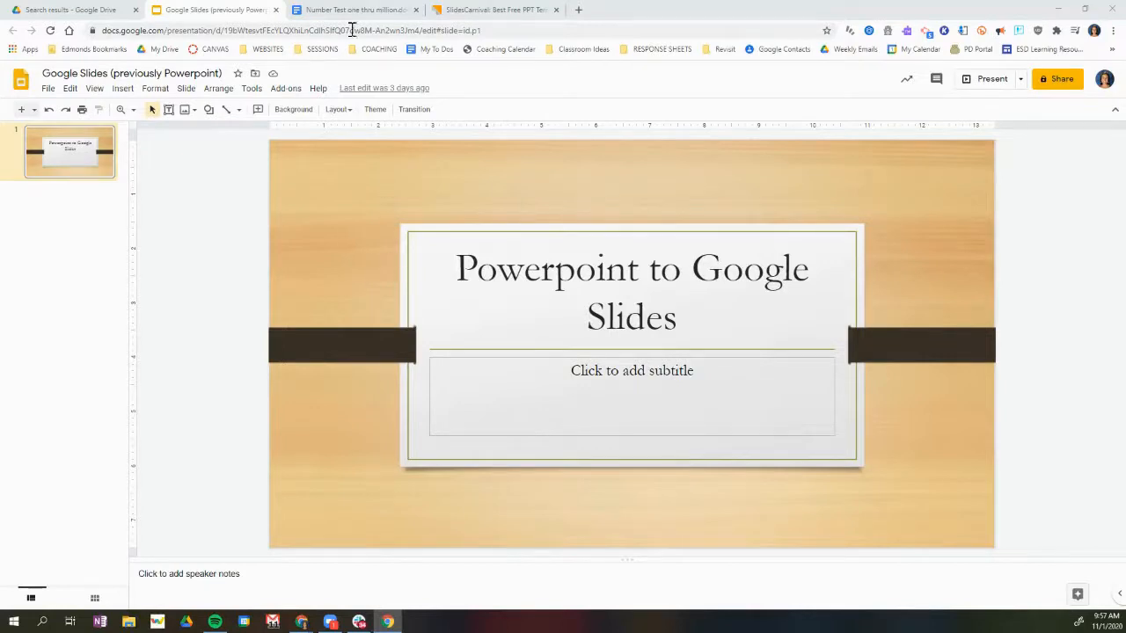
{"action": "left_click", "coordinate": [351, 10]}
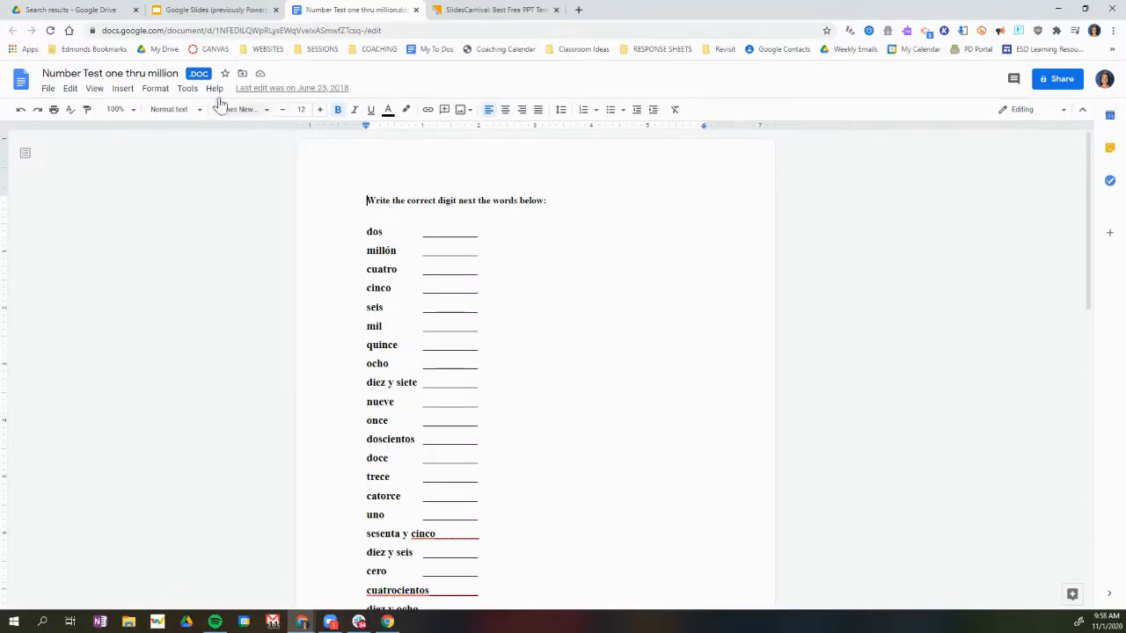
{"action": "mouse_move", "coordinate": [197, 74]}
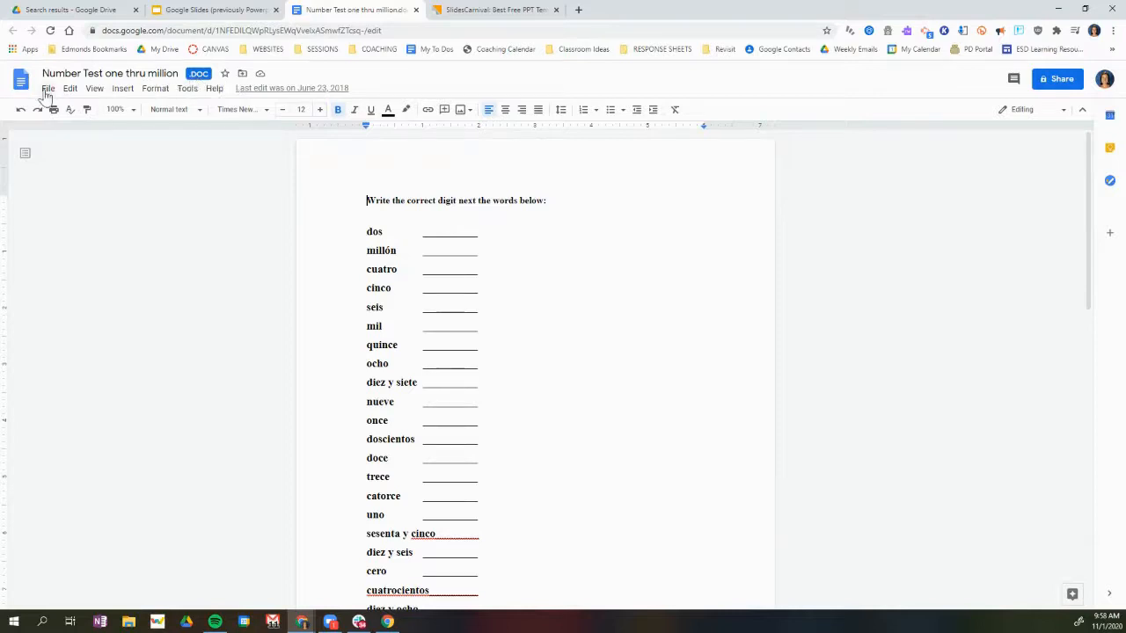
Save 'Number Test one thru million' as a native Google Docs file
{"action": "left_click", "coordinate": [48, 88]}
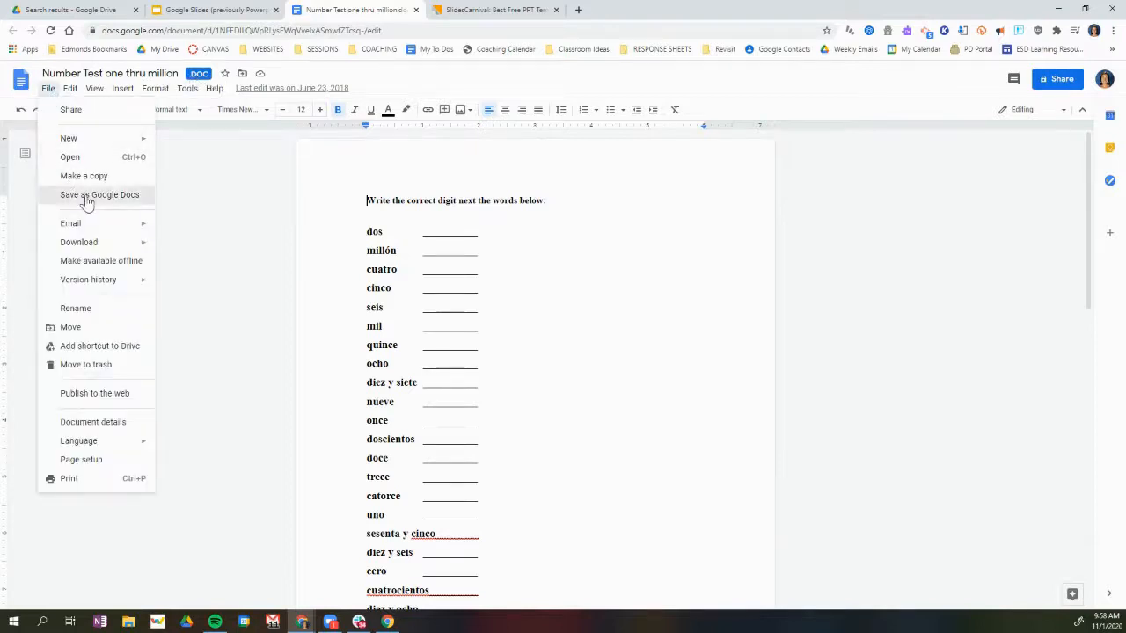
{"action": "left_click", "coordinate": [98, 193]}
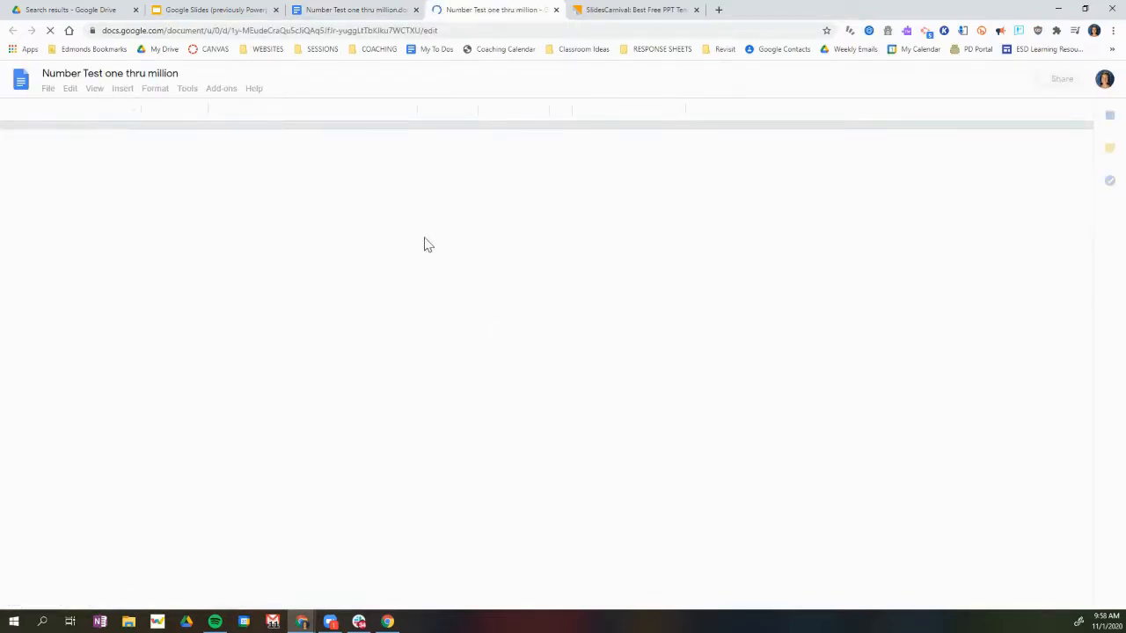
{"action": "left_click", "coordinate": [47, 88]}
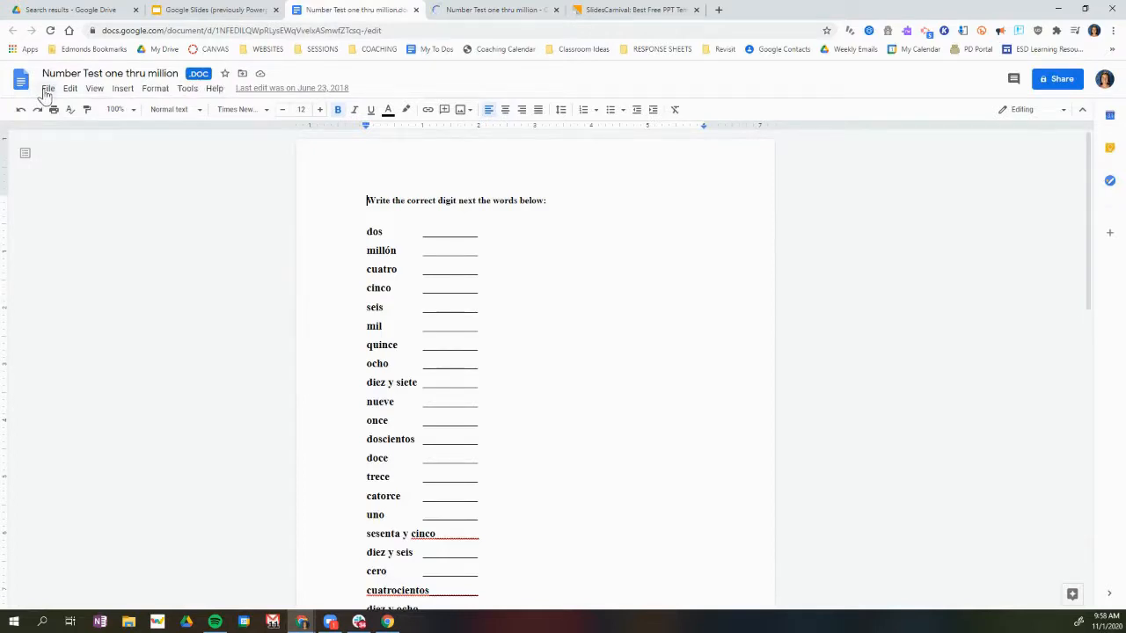
Move the original .doc version to trash and close its tab
{"action": "left_click", "coordinate": [49, 88]}
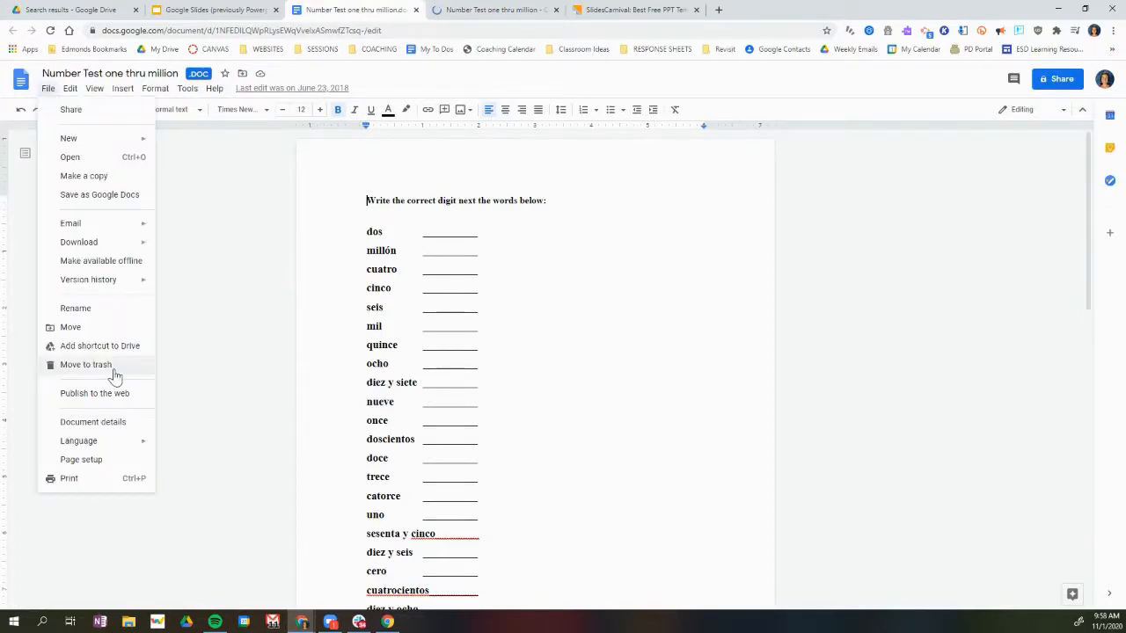
{"action": "left_click", "coordinate": [84, 364]}
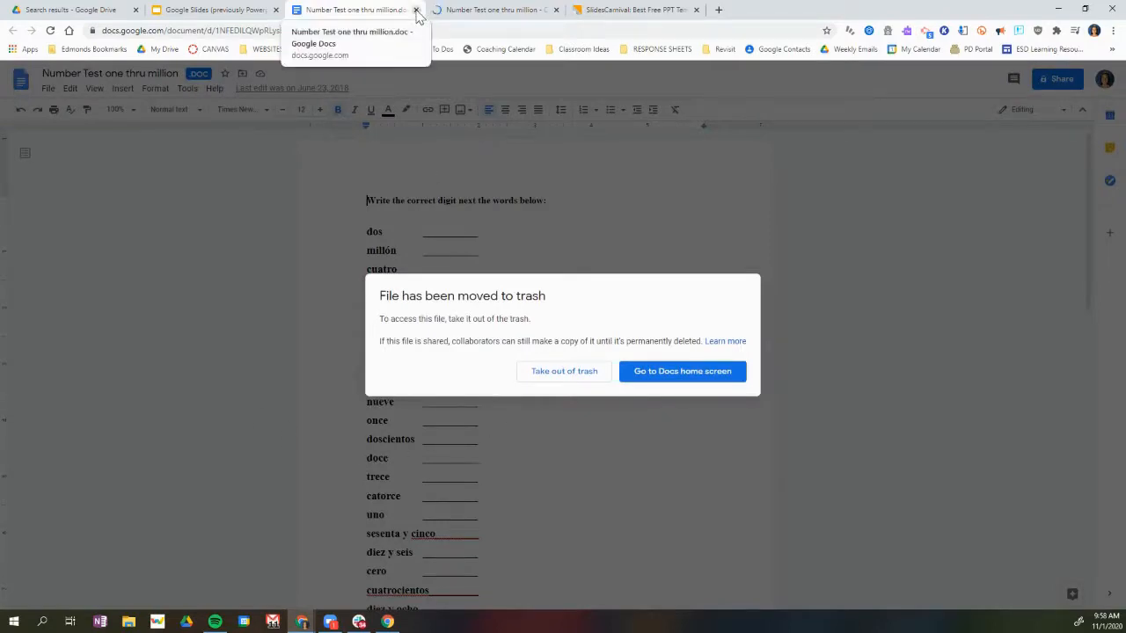
{"action": "left_click", "coordinate": [215, 11]}
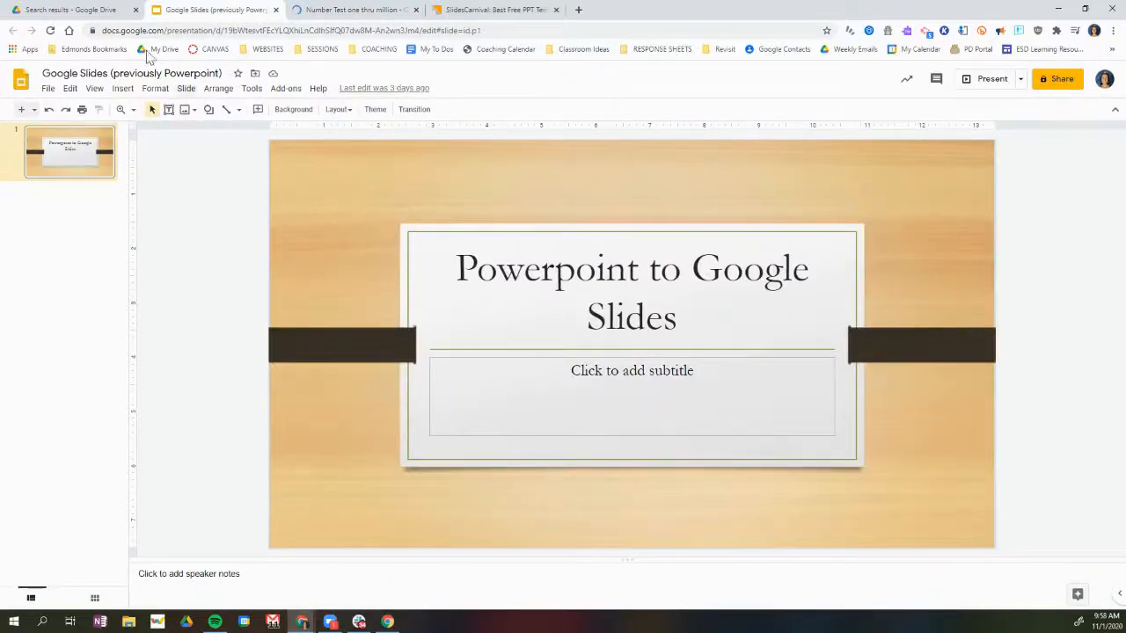
Preview the Curio template on SlidesCarnival and use it as a Google Slides theme
{"action": "left_click", "coordinate": [496, 11]}
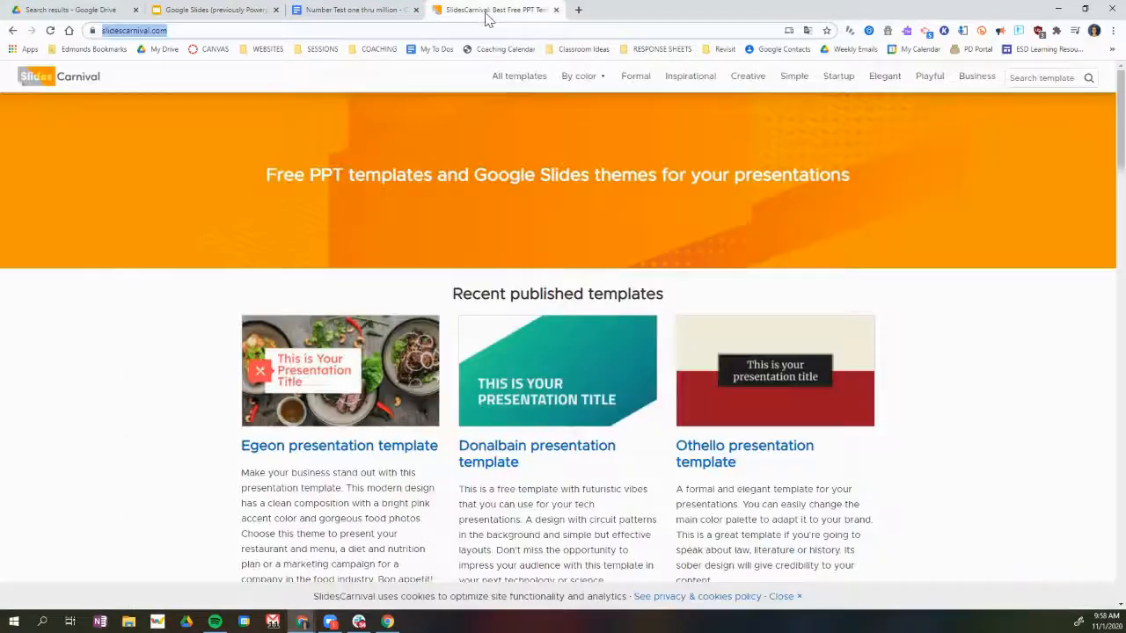
{"action": "mouse_move", "coordinate": [495, 360]}
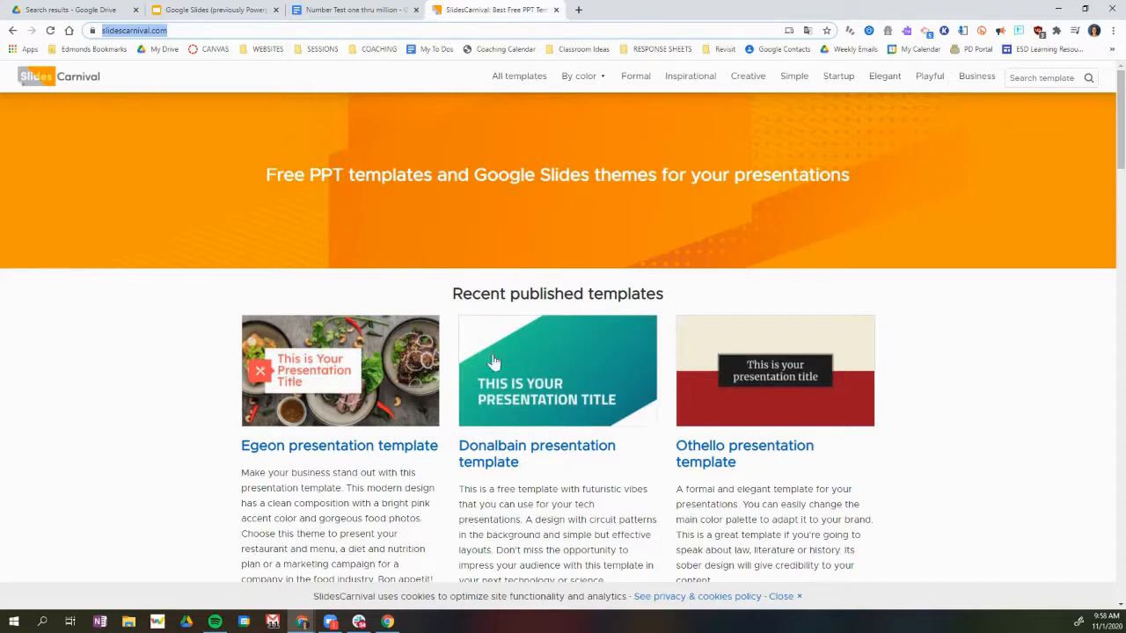
{"action": "mouse_move", "coordinate": [784, 496]}
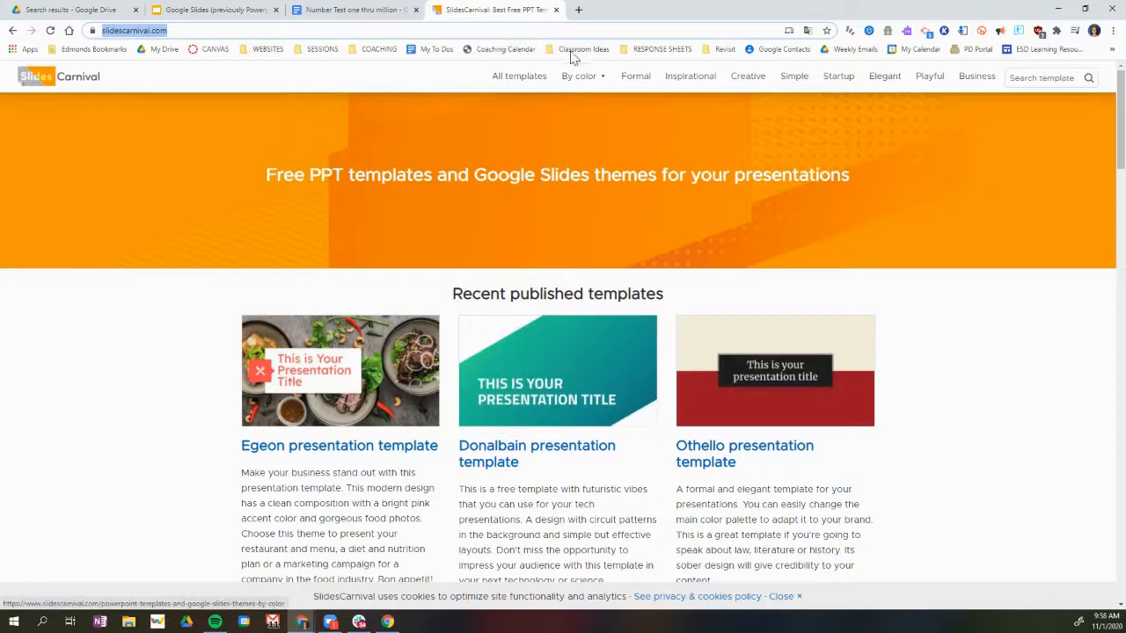
{"action": "mouse_move", "coordinate": [672, 415]}
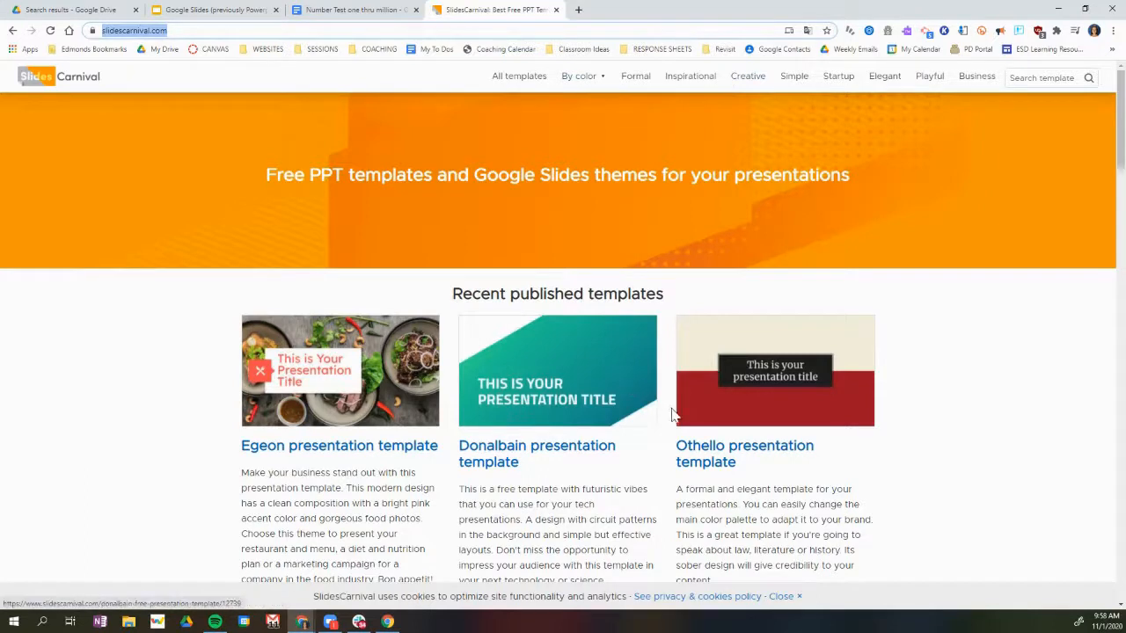
{"action": "scroll", "scroll_direction": "down", "scroll_amount": 3}
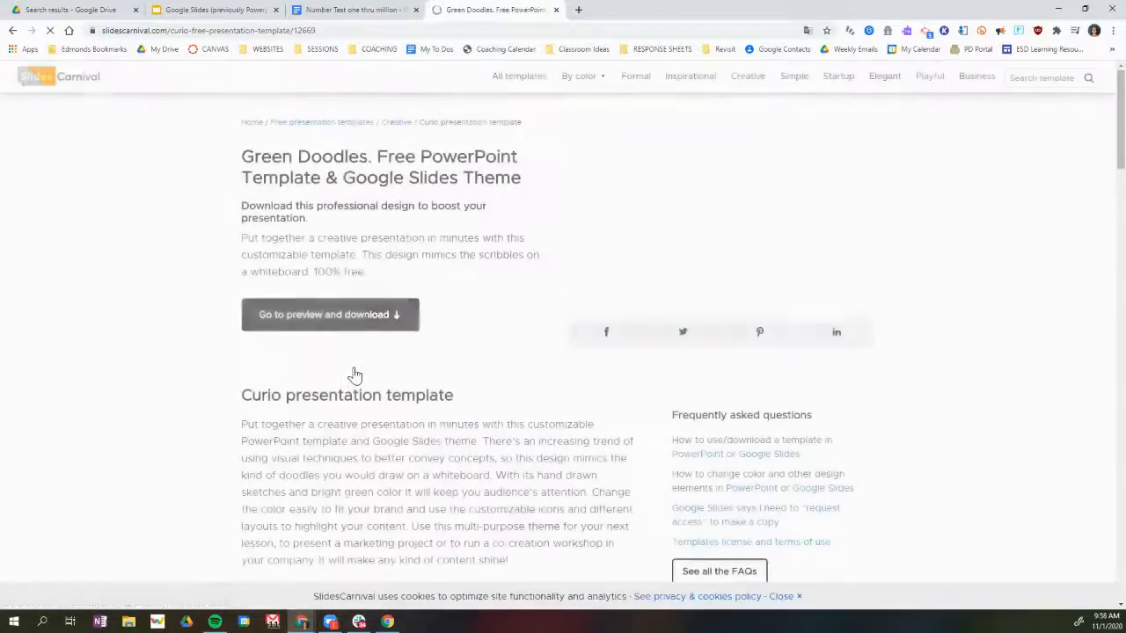
{"action": "left_click", "coordinate": [331, 313]}
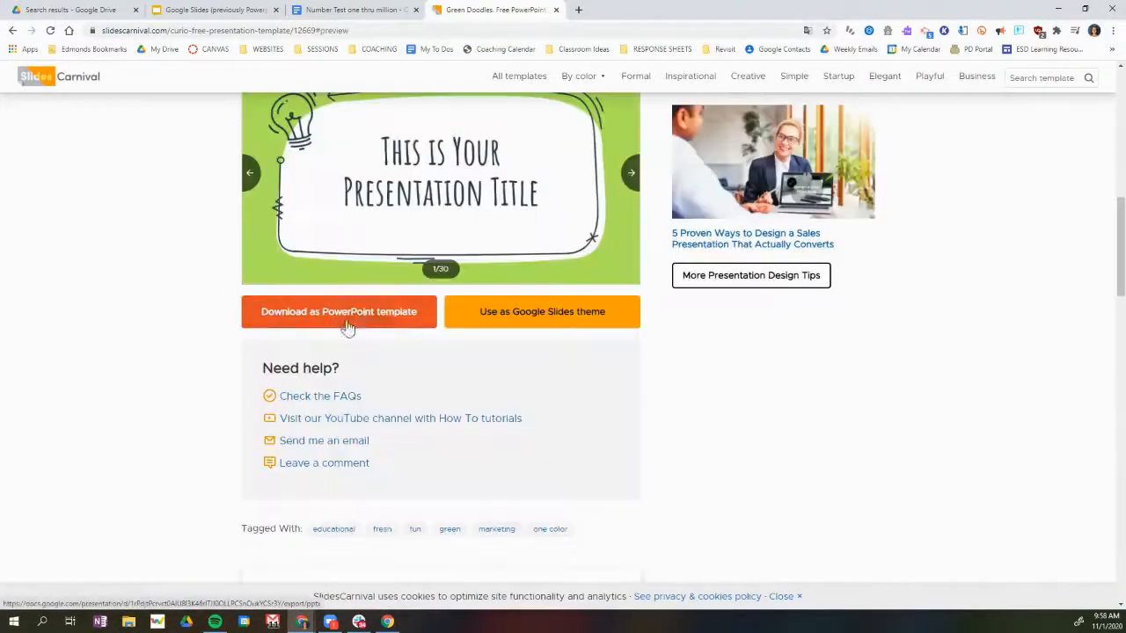
{"action": "left_click", "coordinate": [629, 173]}
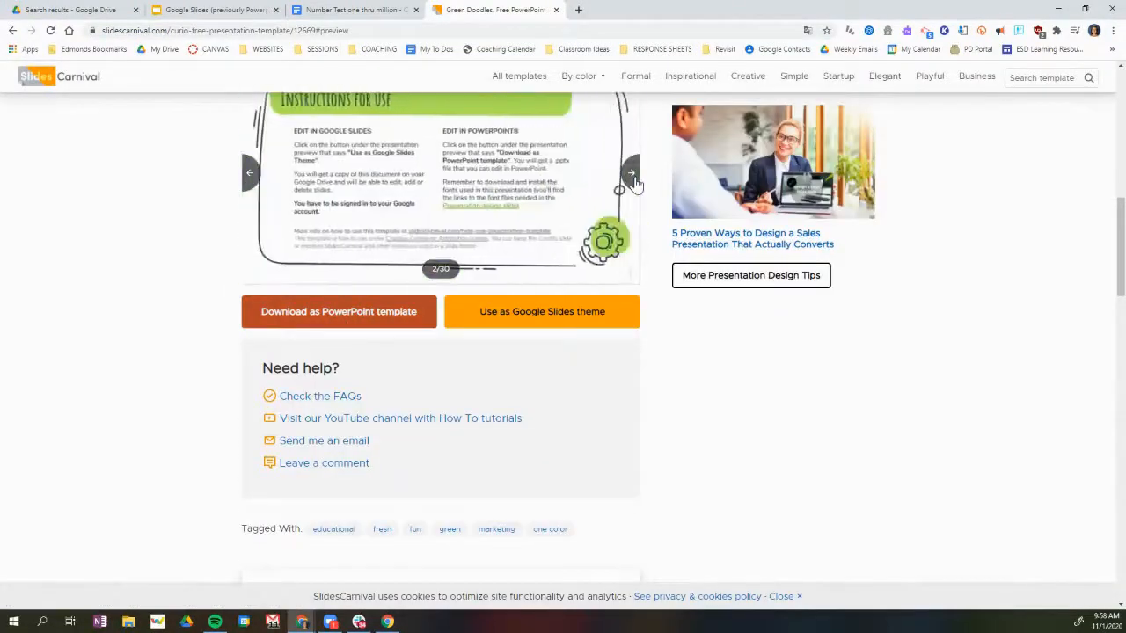
{"action": "left_click", "coordinate": [630, 172]}
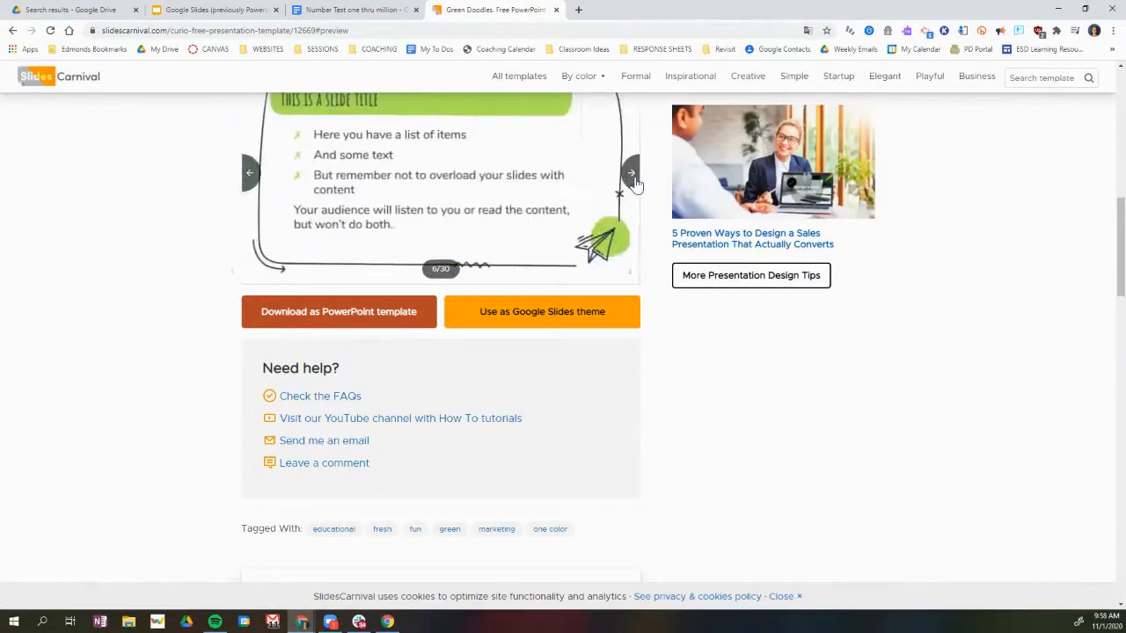
{"action": "left_click", "coordinate": [541, 311]}
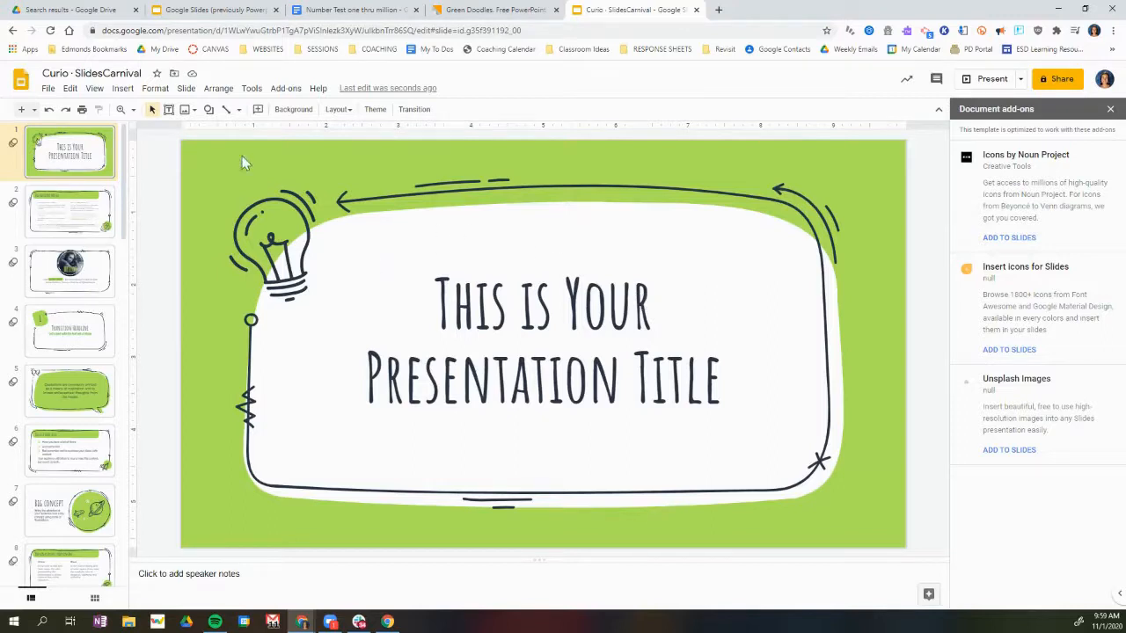
{"action": "left_click", "coordinate": [174, 74]}
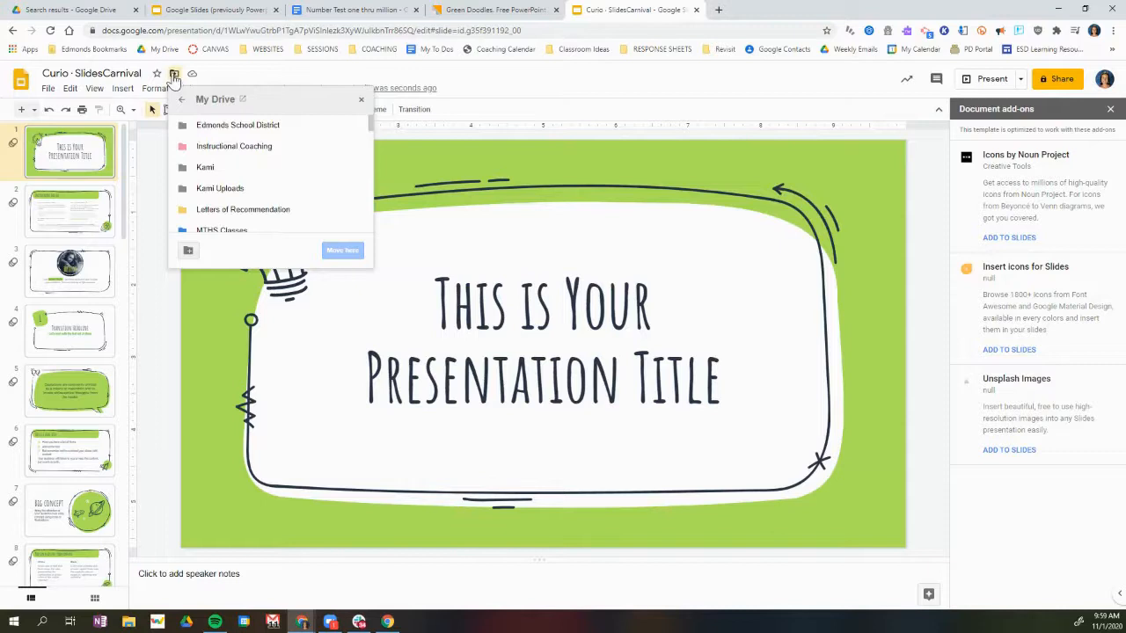
{"action": "mouse_move", "coordinate": [255, 146]}
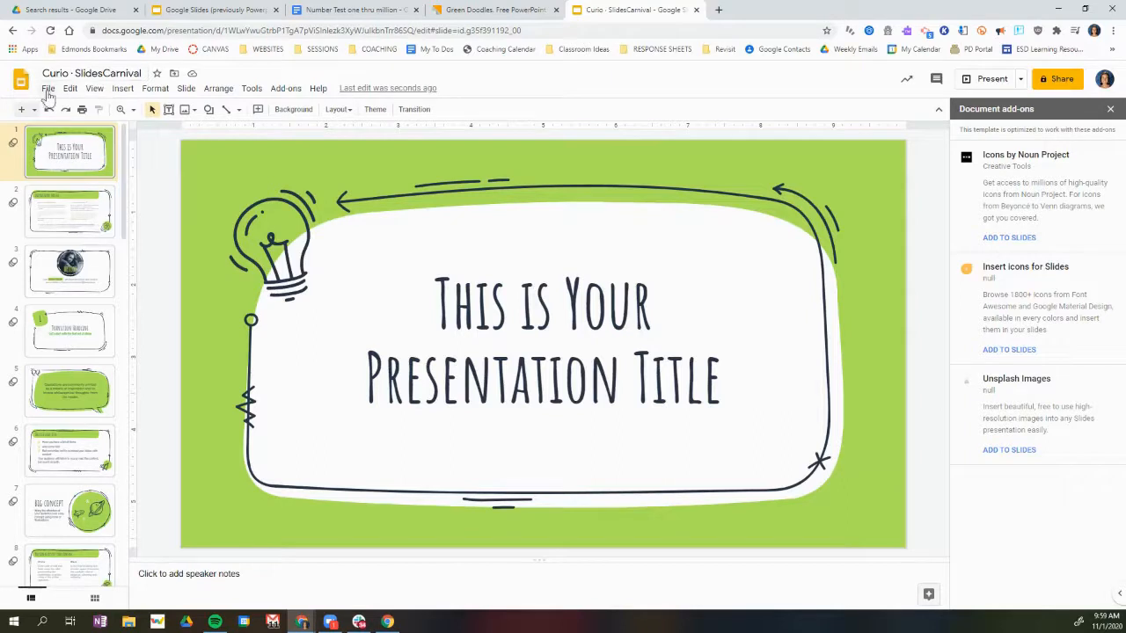
Make a copy of the entire Curio presentation named 'Spanish 2 slides' in My Drive
{"action": "left_click", "coordinate": [47, 88]}
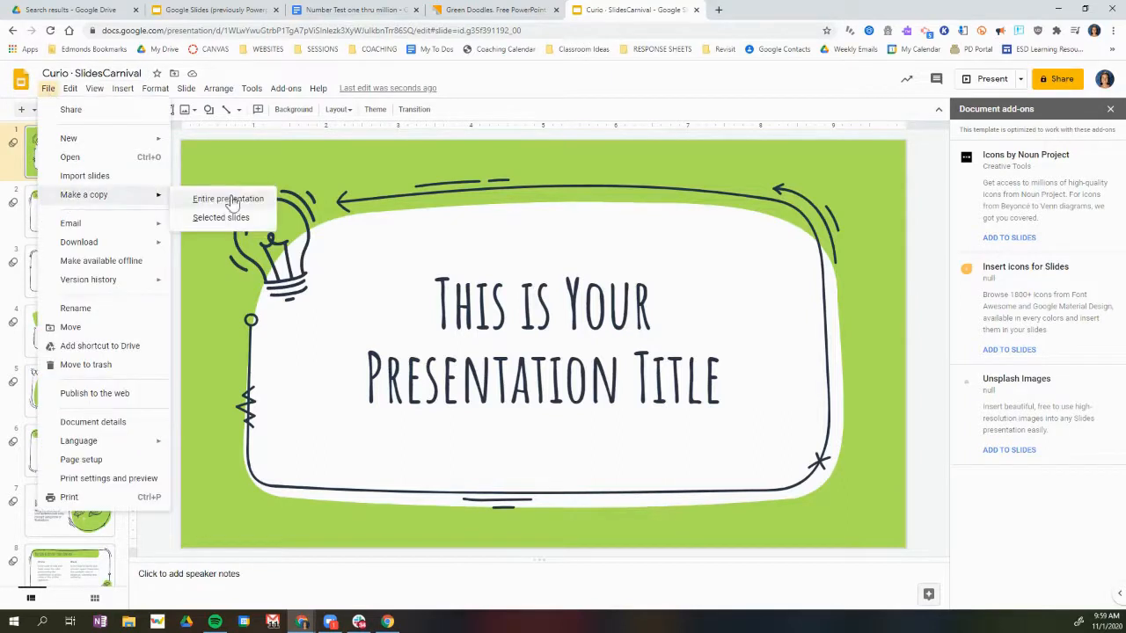
{"action": "left_click", "coordinate": [228, 197]}
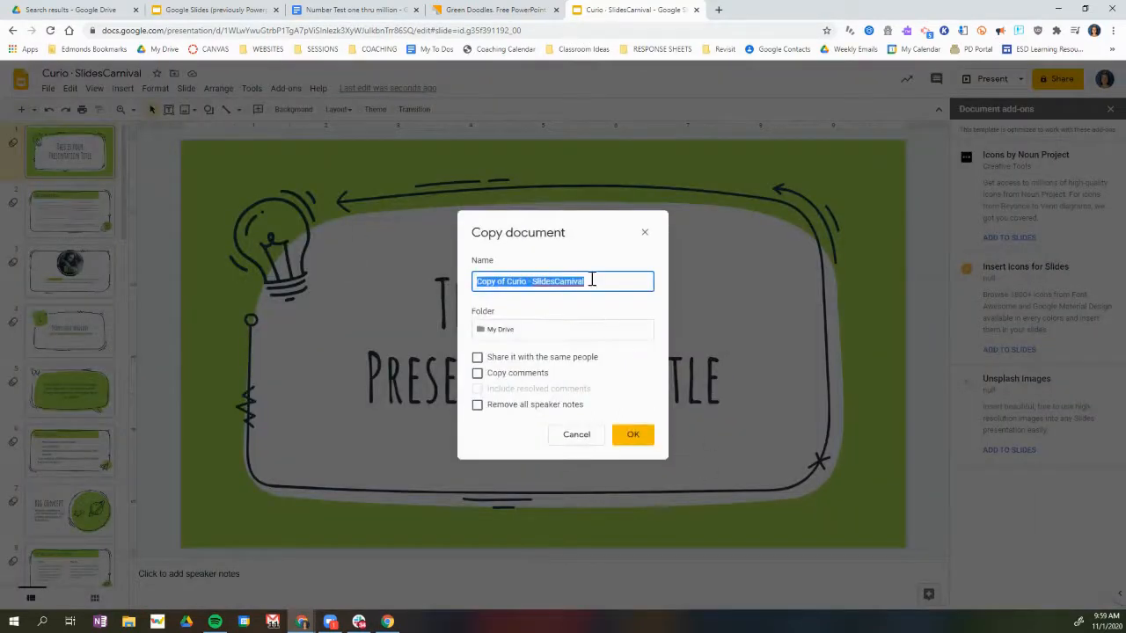
{"action": "type", "text": "Spanish"}
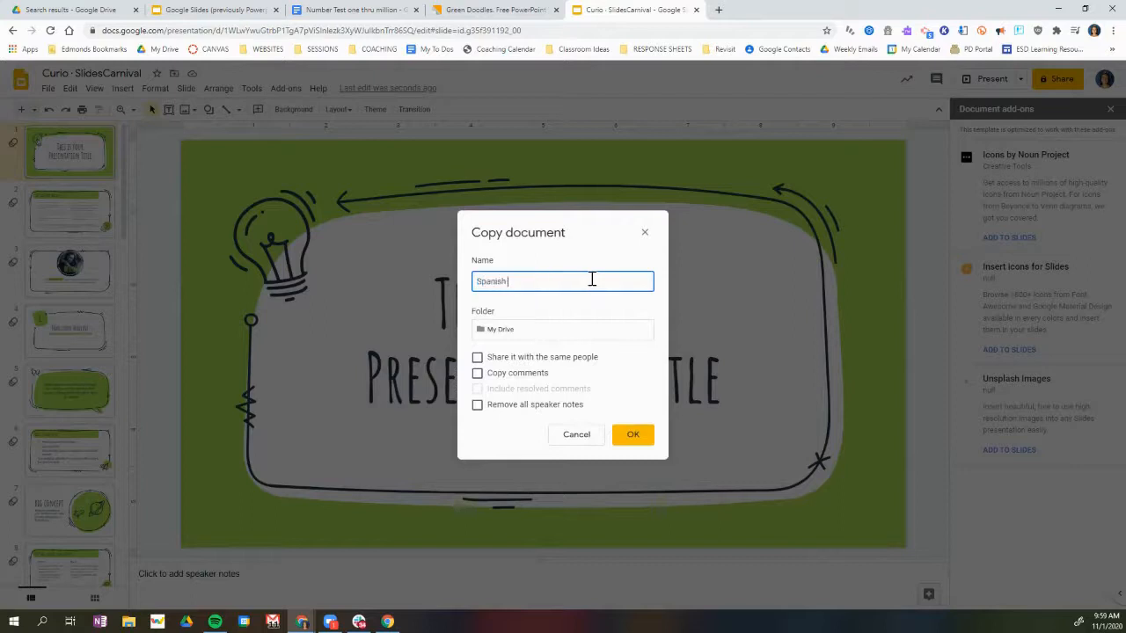
{"action": "type", "text": "2 slides"}
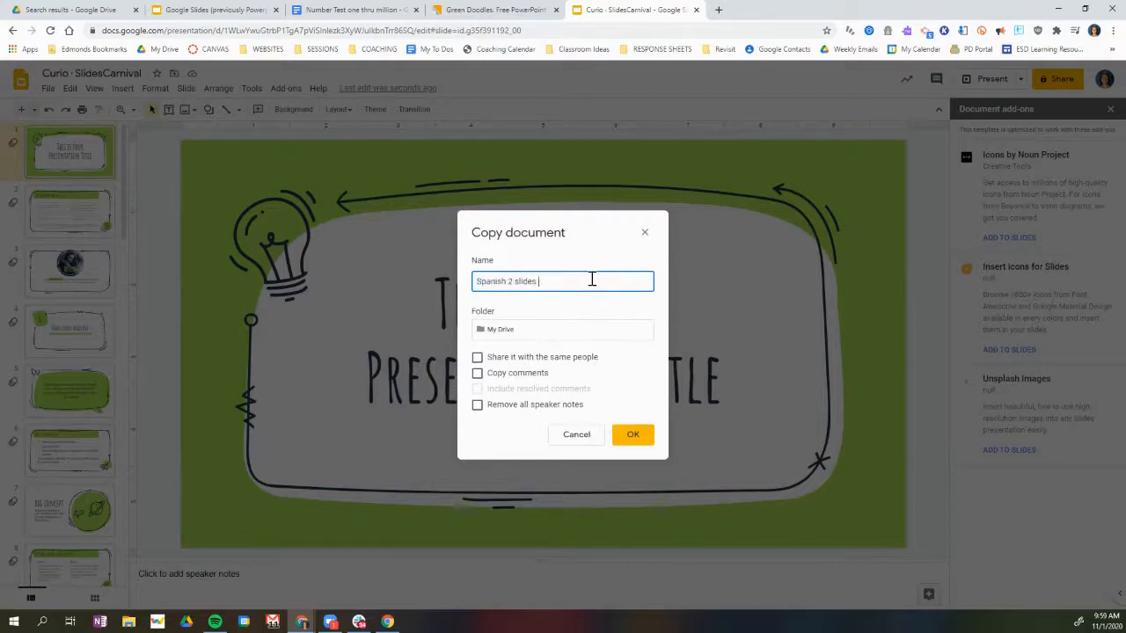
{"action": "mouse_move", "coordinate": [677, 404]}
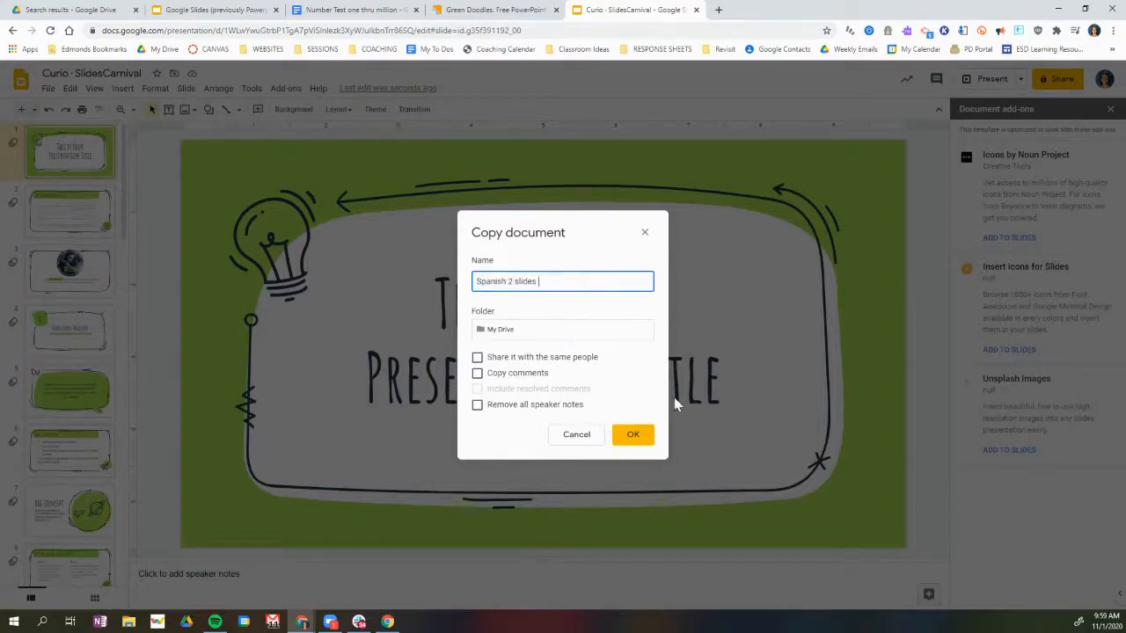
{"action": "left_click", "coordinate": [633, 432]}
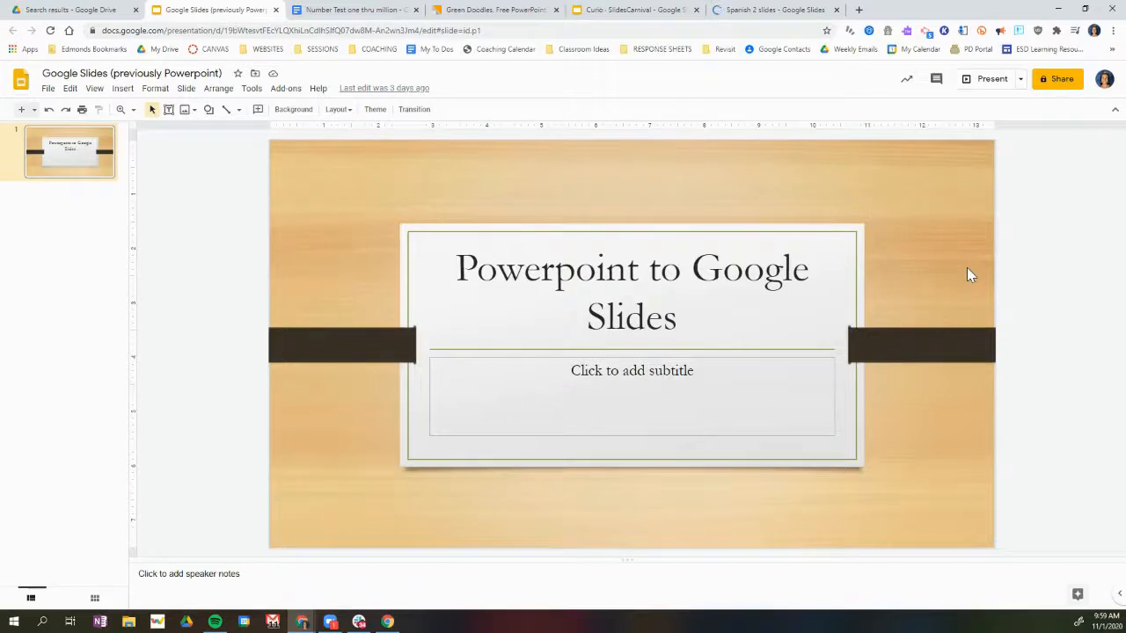
{"action": "mouse_move", "coordinate": [971, 213]}
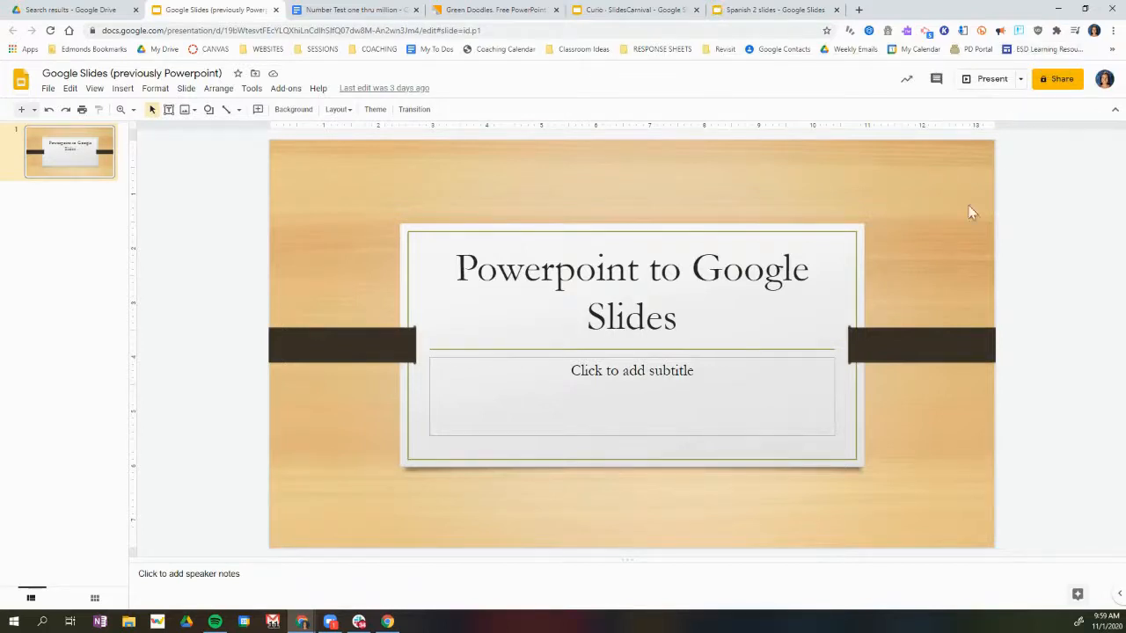
{"action": "mouse_move", "coordinate": [320, 401]}
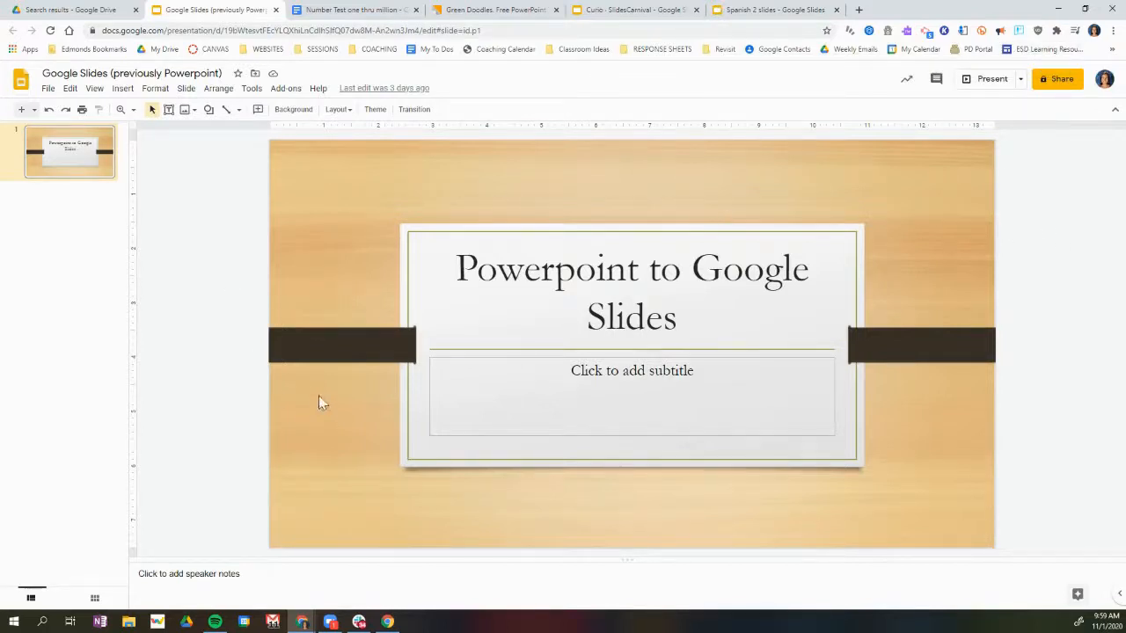